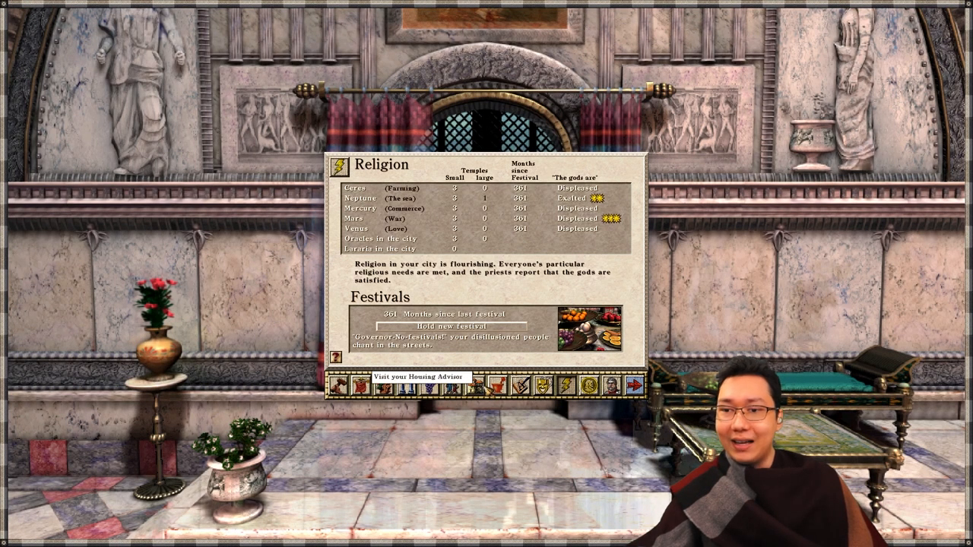
Step: Return to the city from the Religion advisor and accept the Augustus configuration options
click(362, 385)
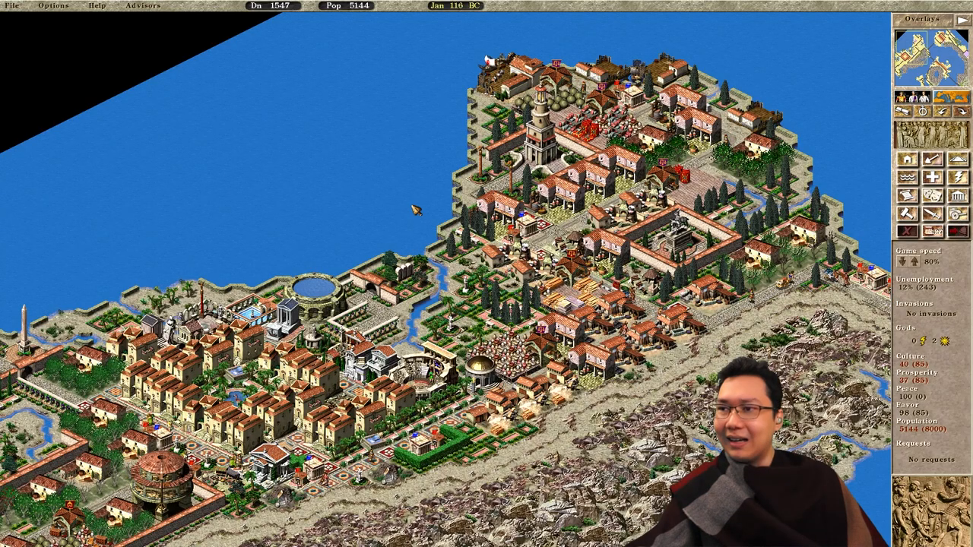
click(51, 6)
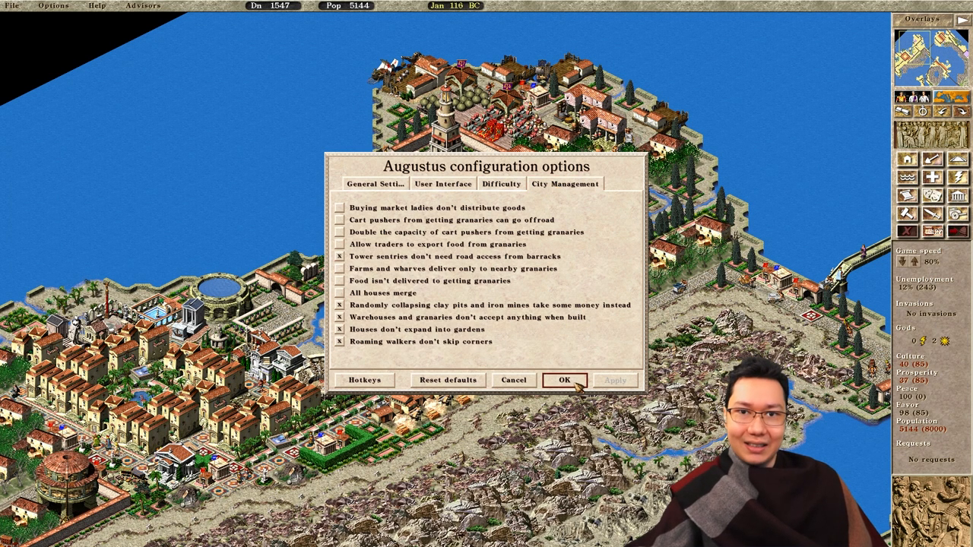
click(564, 380)
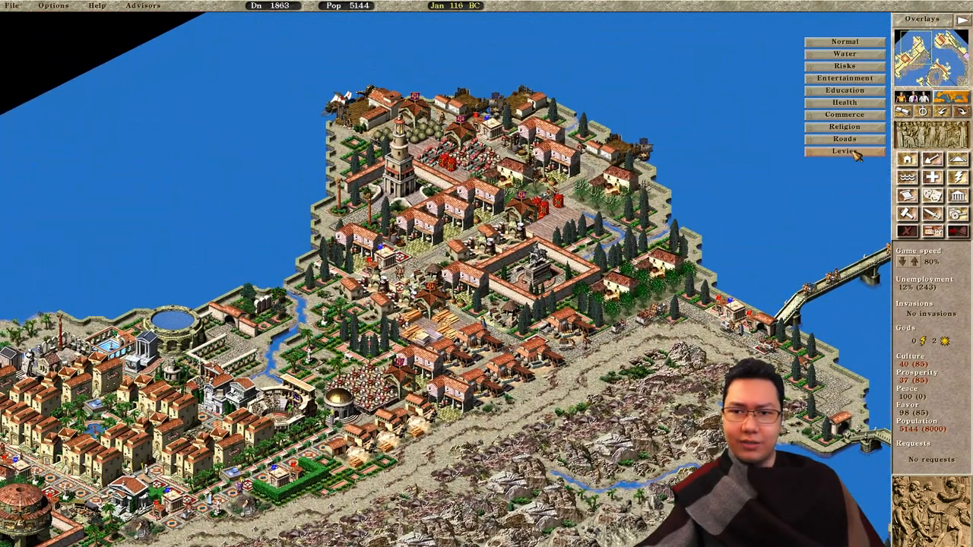
Step: Switch the city map to a Commerce data overlay from the Overlays menu
click(843, 152)
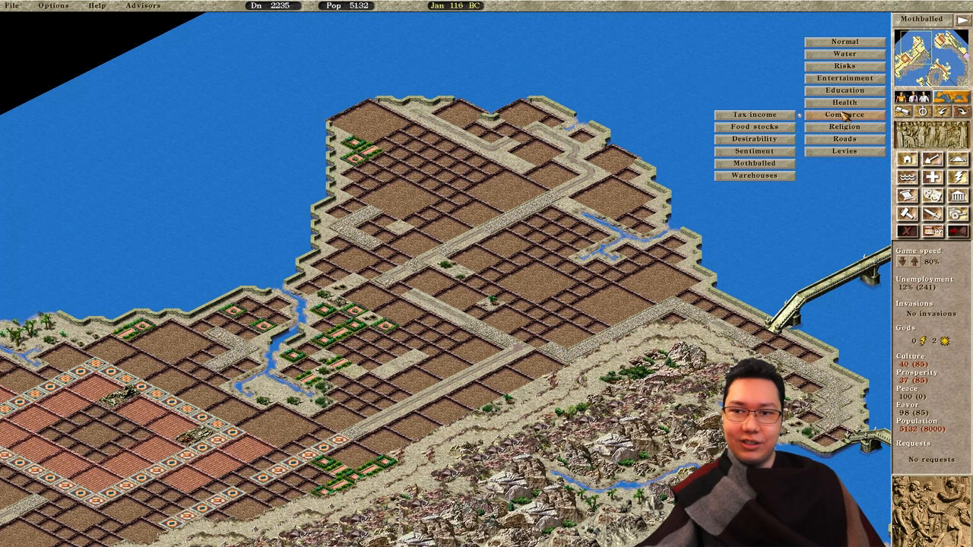
click(754, 152)
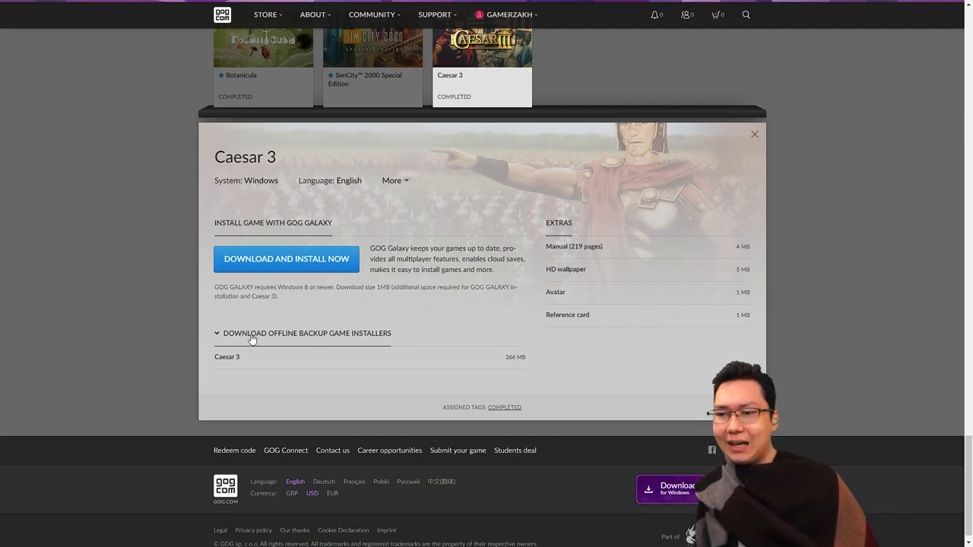
mouse_move(271, 371)
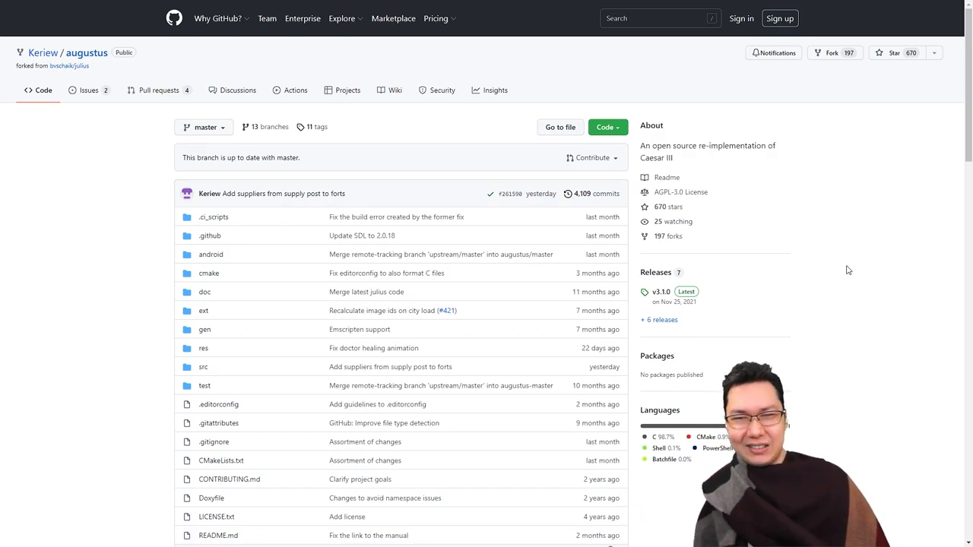
Step: Scroll down the README to the Augustus 3.1.0 download table for Windows, Linux, Mac, Vita, Switch and Android
scroll(down, 3)
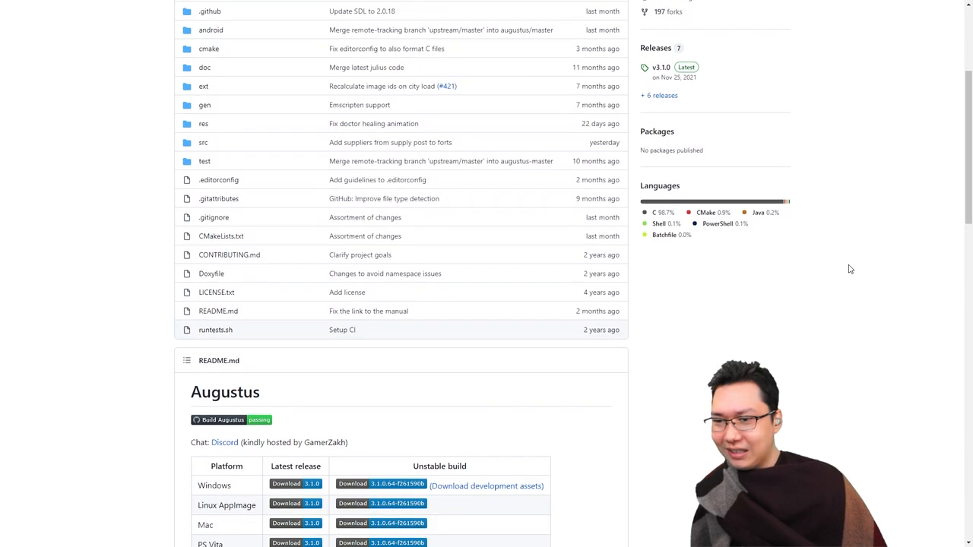
scroll(down, 3)
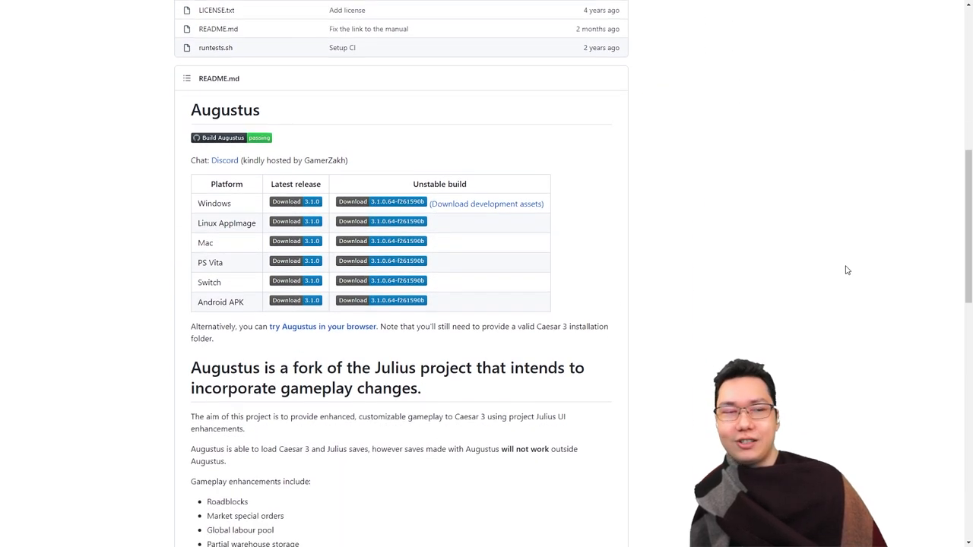
scroll(down, 3)
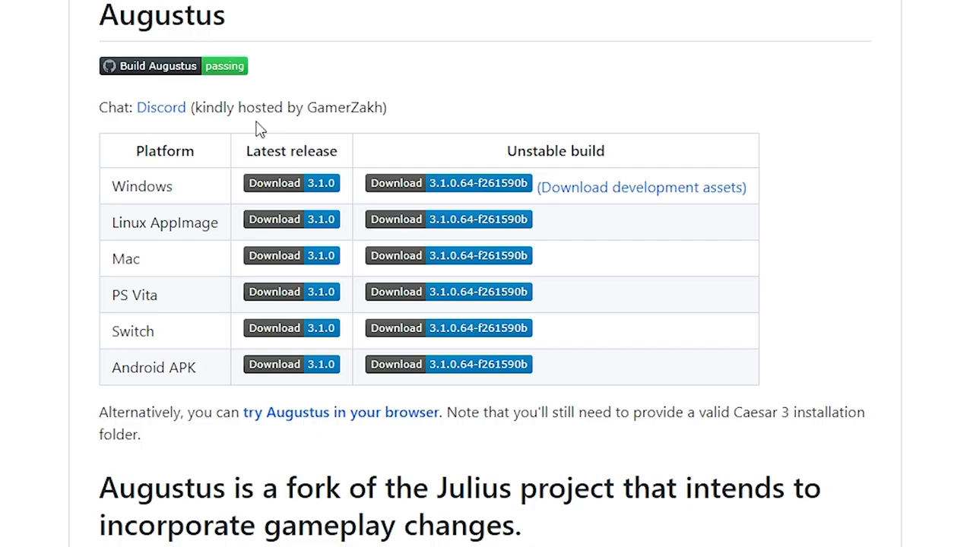
mouse_move(152, 327)
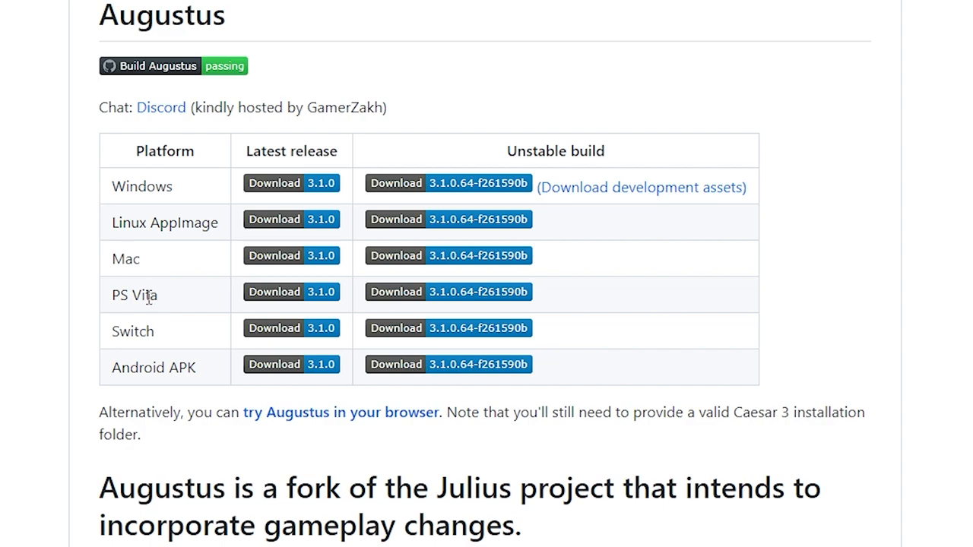
mouse_move(178, 373)
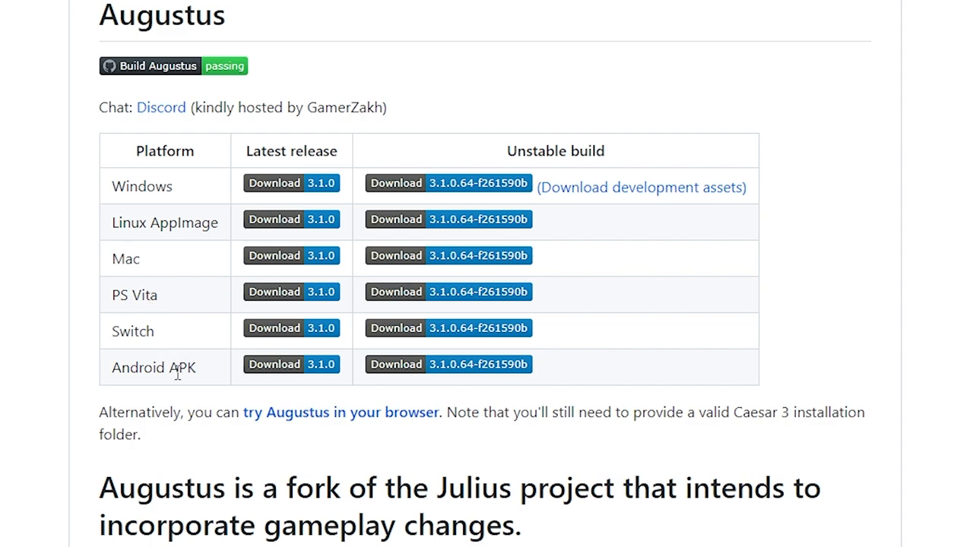
mouse_move(162, 225)
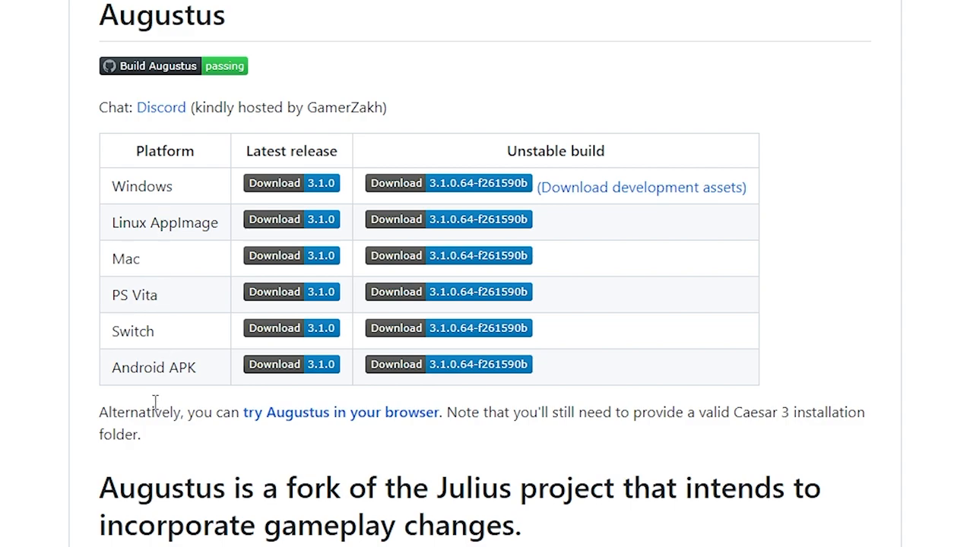
mouse_move(165, 403)
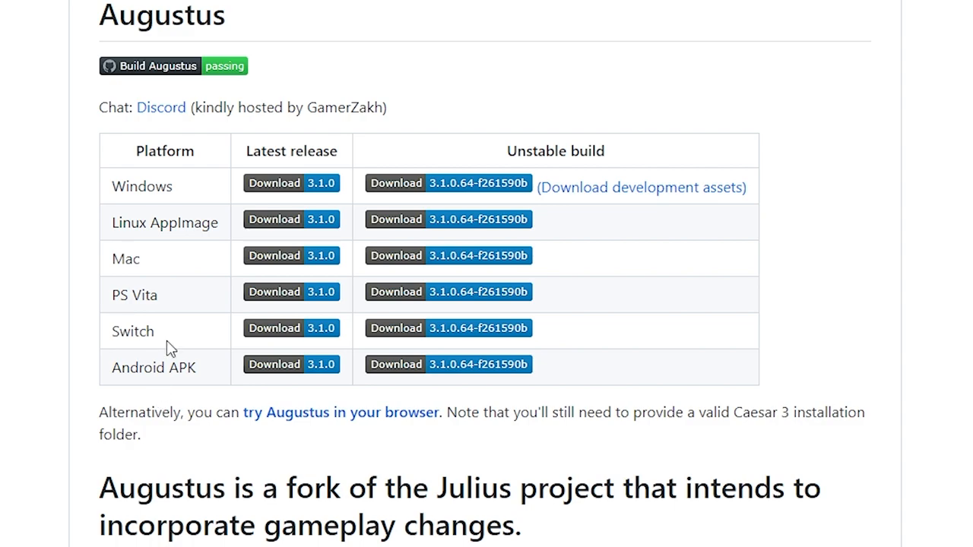
mouse_move(135, 187)
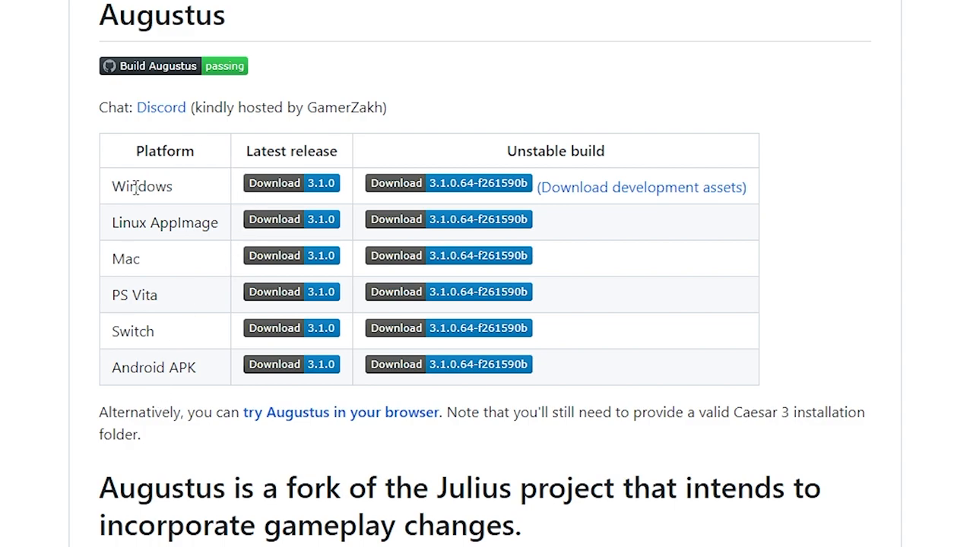
mouse_move(270, 185)
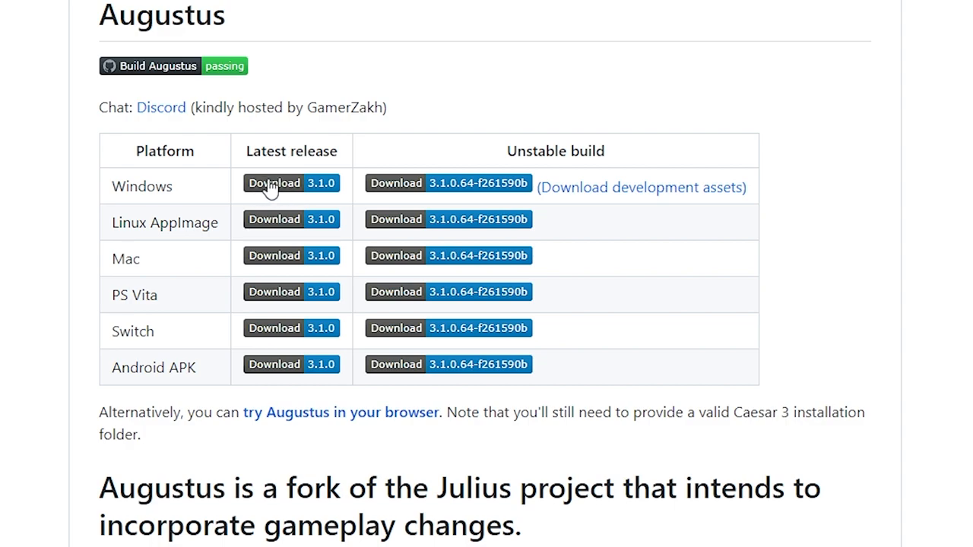
mouse_move(474, 184)
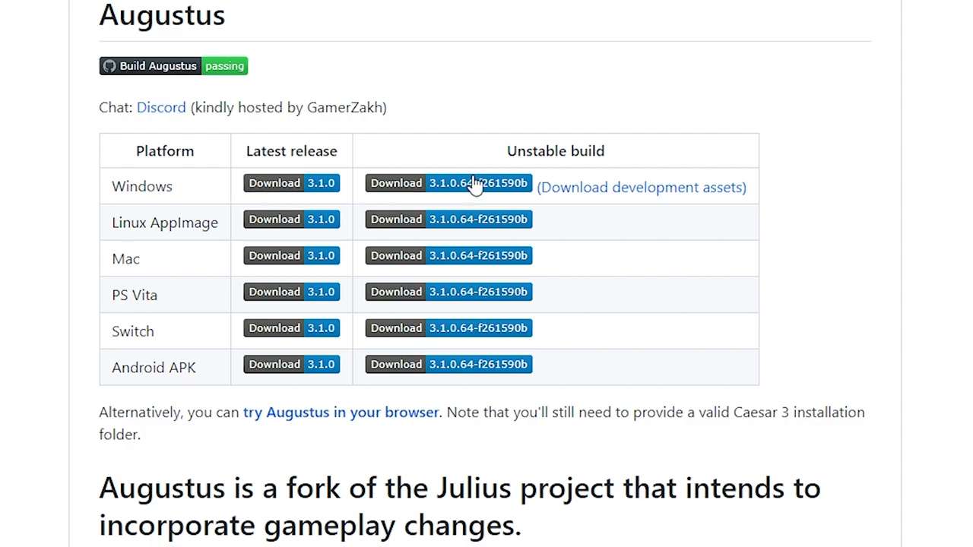
mouse_move(470, 178)
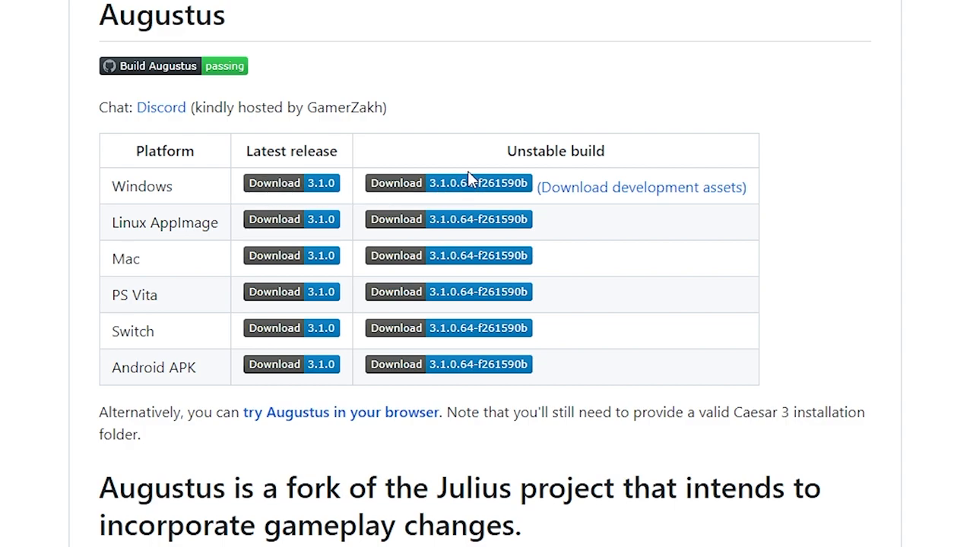
mouse_move(474, 185)
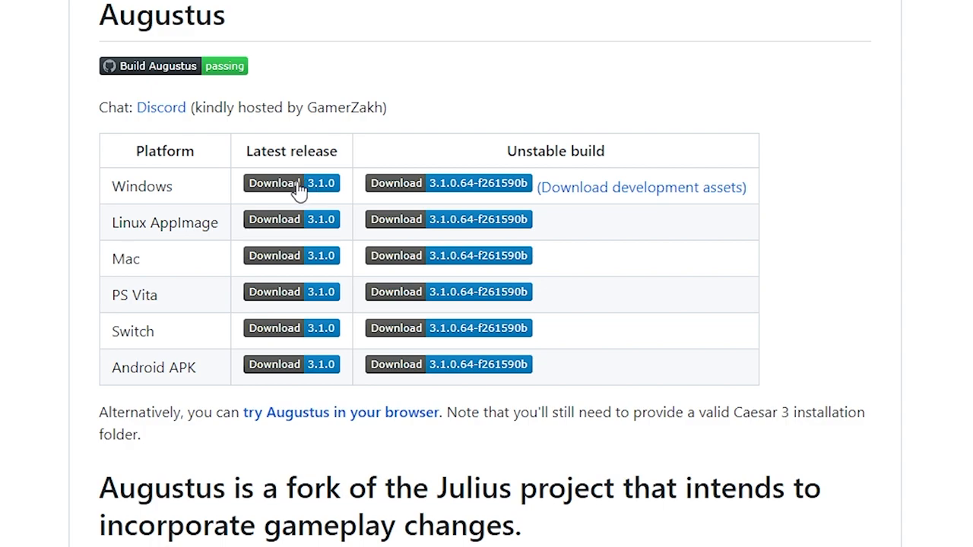
mouse_move(341, 202)
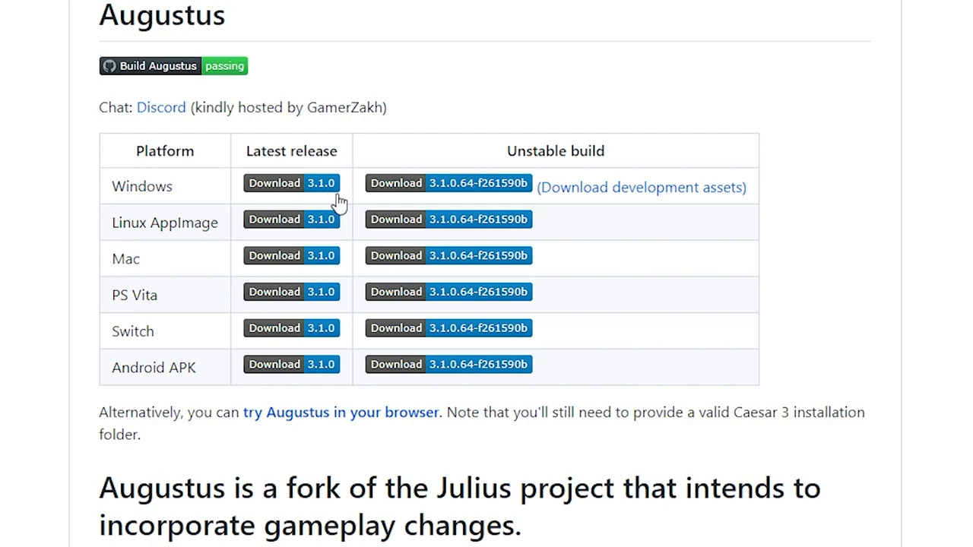
mouse_move(323, 188)
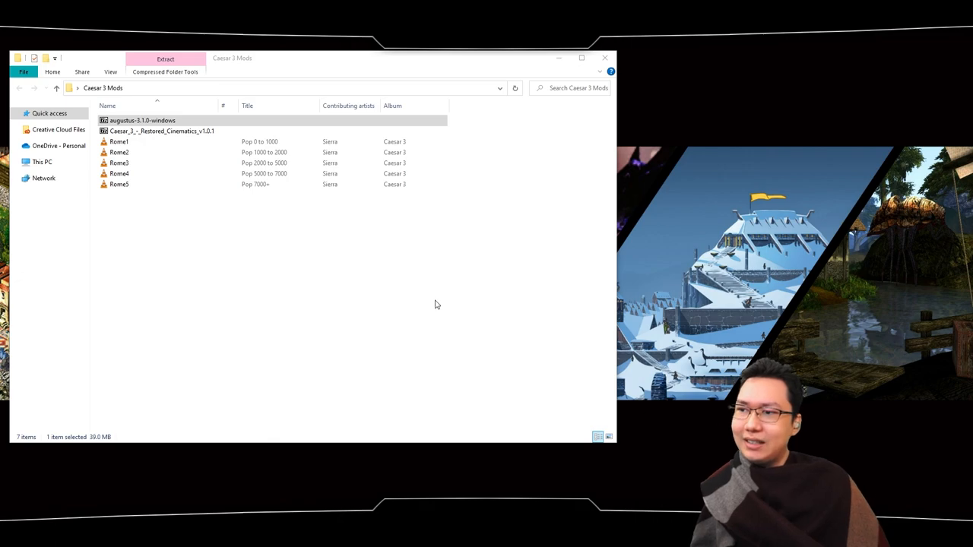
click(143, 120)
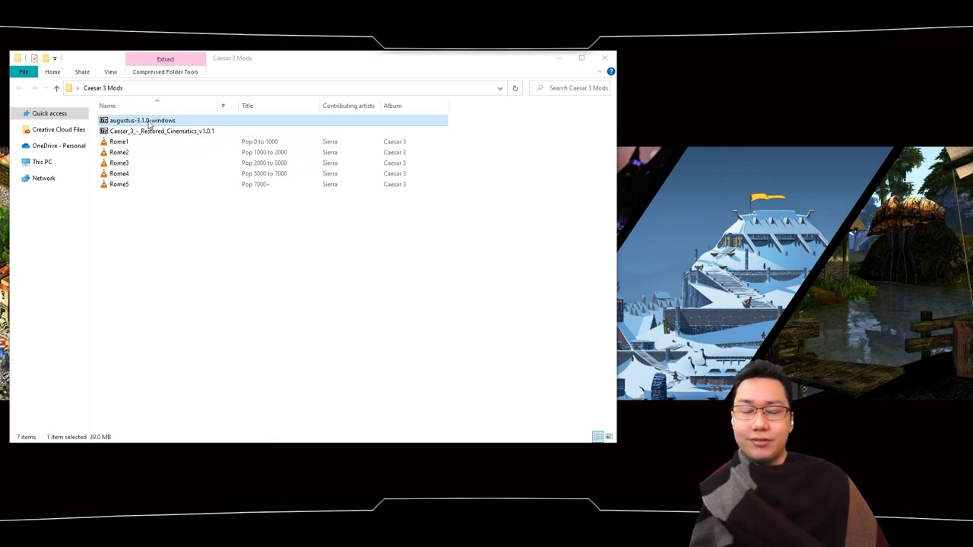
mouse_move(164, 128)
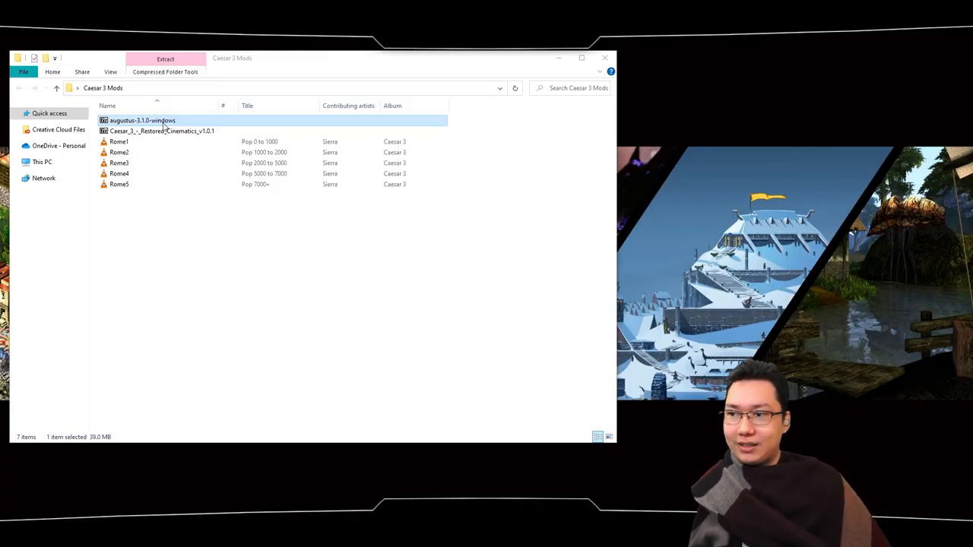
Step: Open the augustus-3.1.0-windows archive in 7-Zip and select all of its contents
double_click(143, 120)
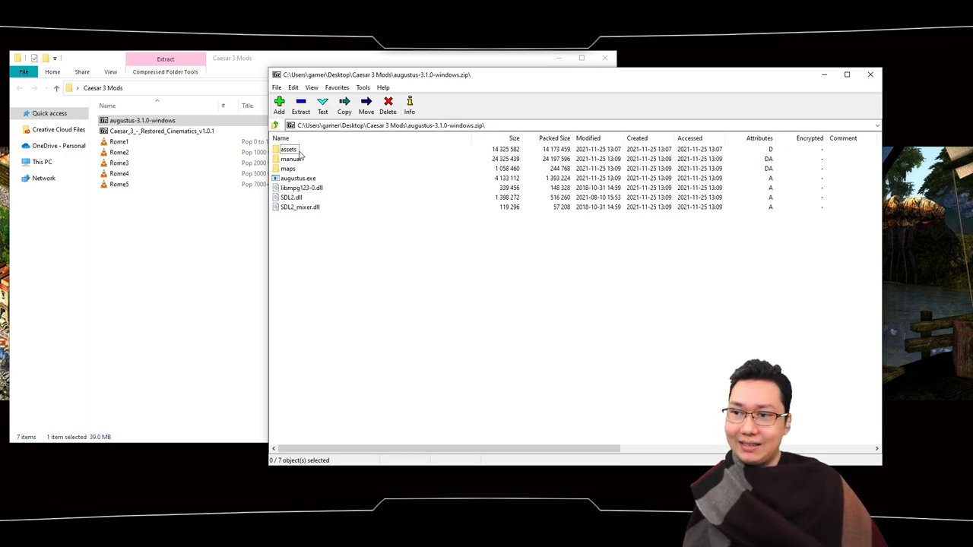
mouse_move(301, 210)
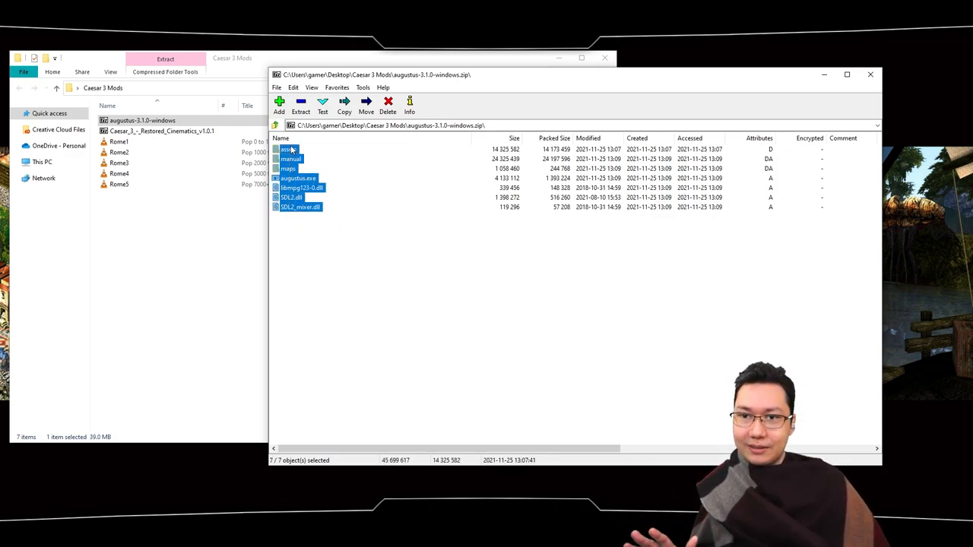
click(869, 75)
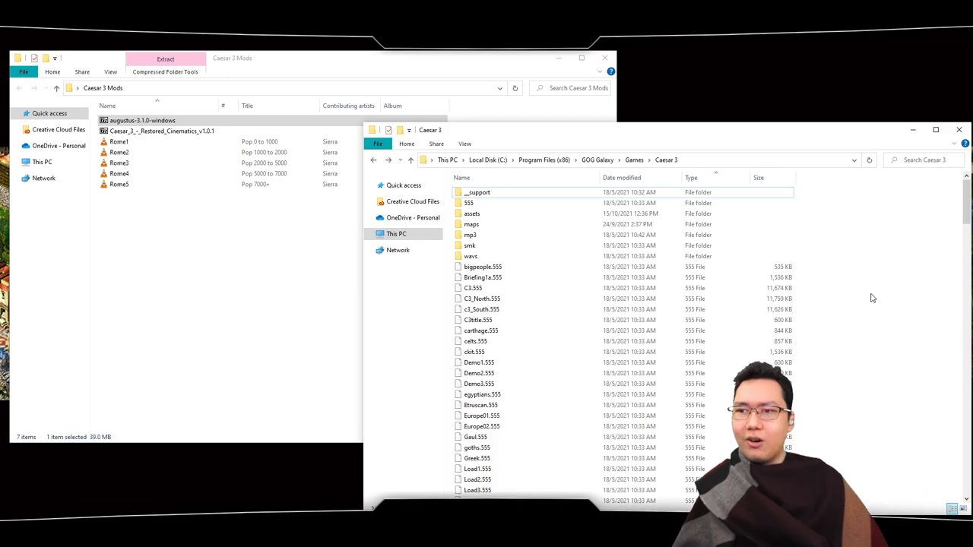
Step: Scroll through the files of the Caesar 3 game install folder
scroll(down, 3)
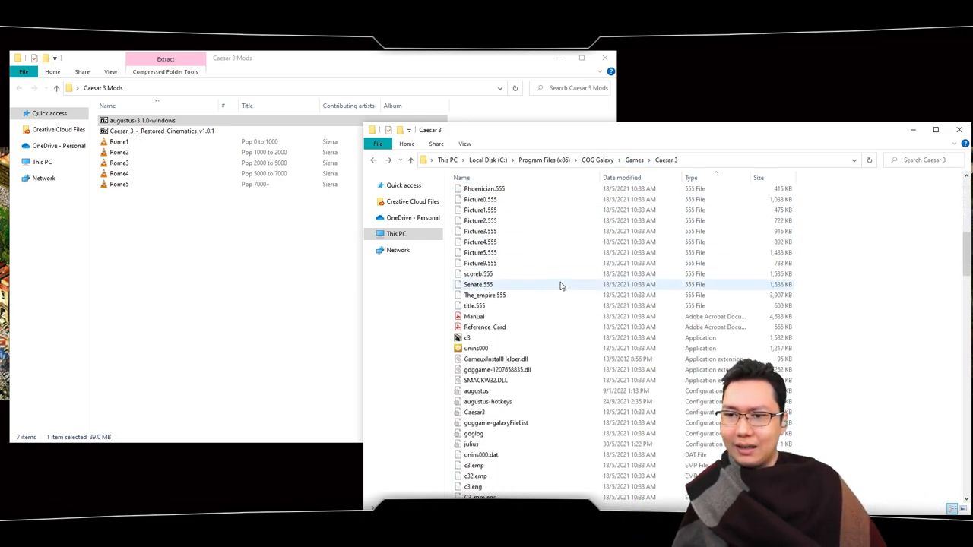
scroll(down, 3)
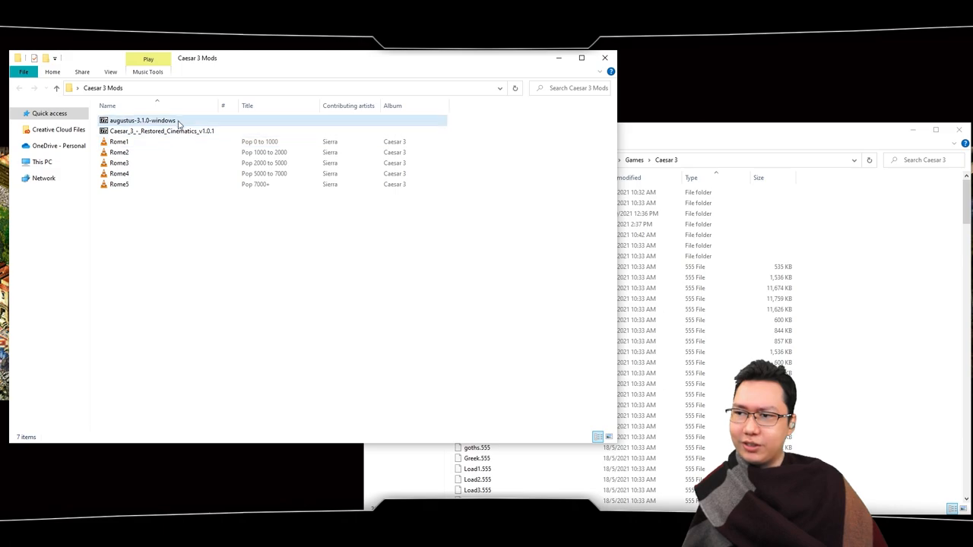
Step: Move the Augustus files into the Caesar 3 folder, replacing the 1140 same-named files
double_click(143, 120)
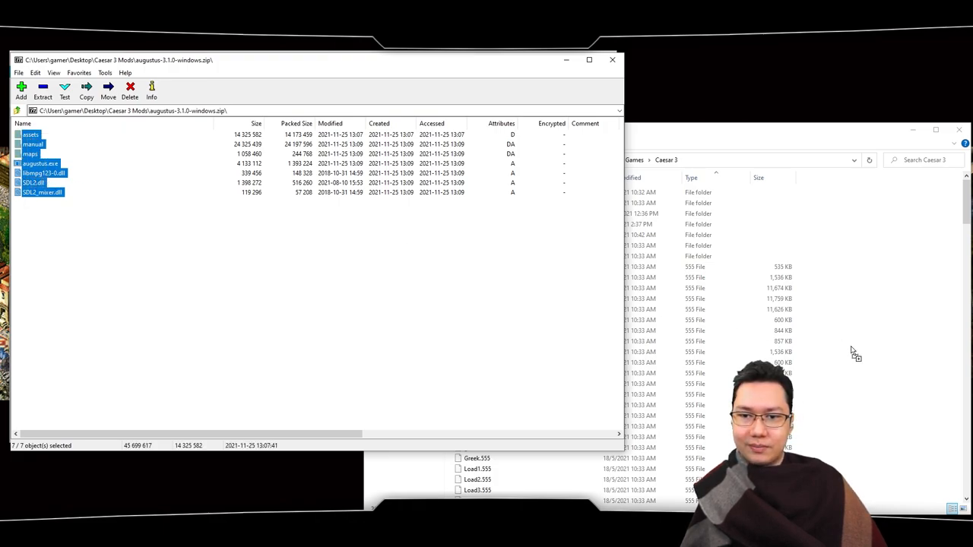
mouse_move(889, 383)
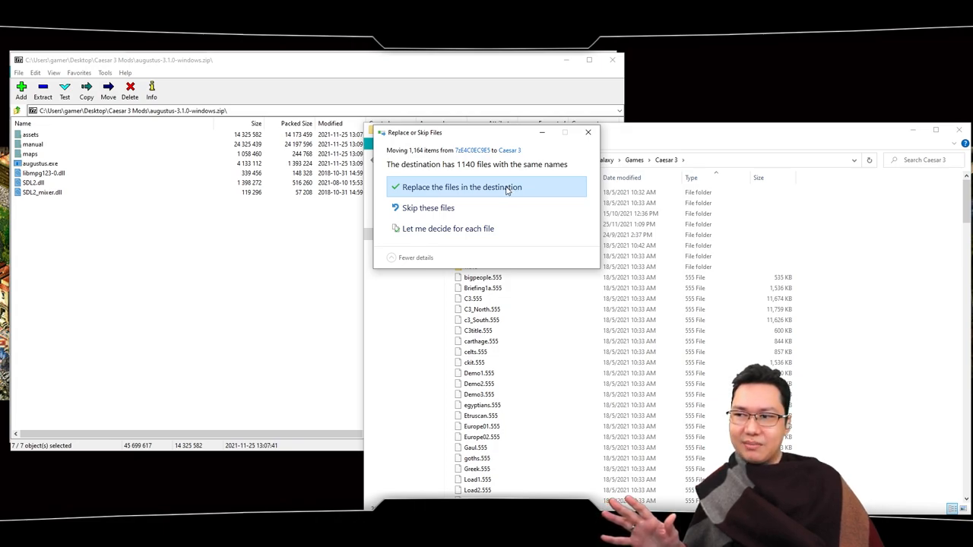
mouse_move(495, 193)
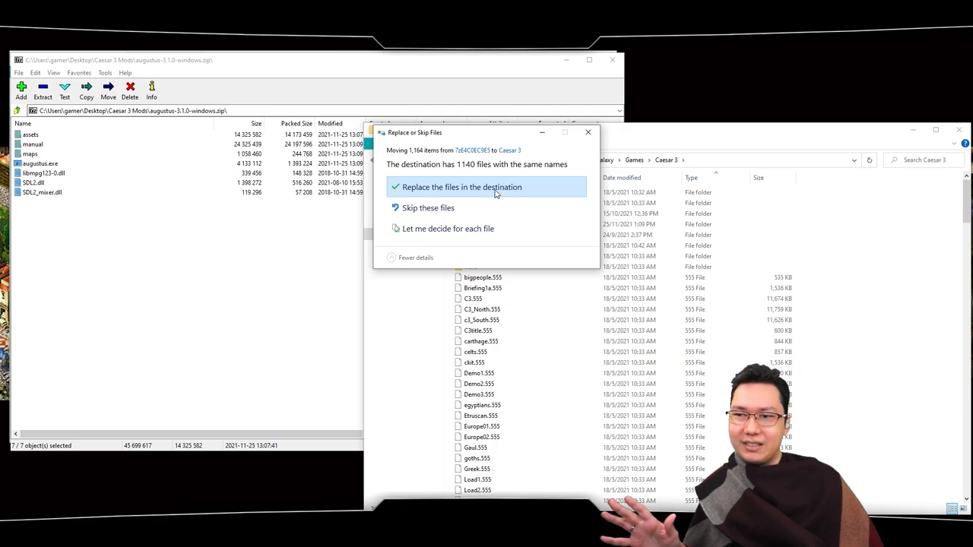
click(462, 187)
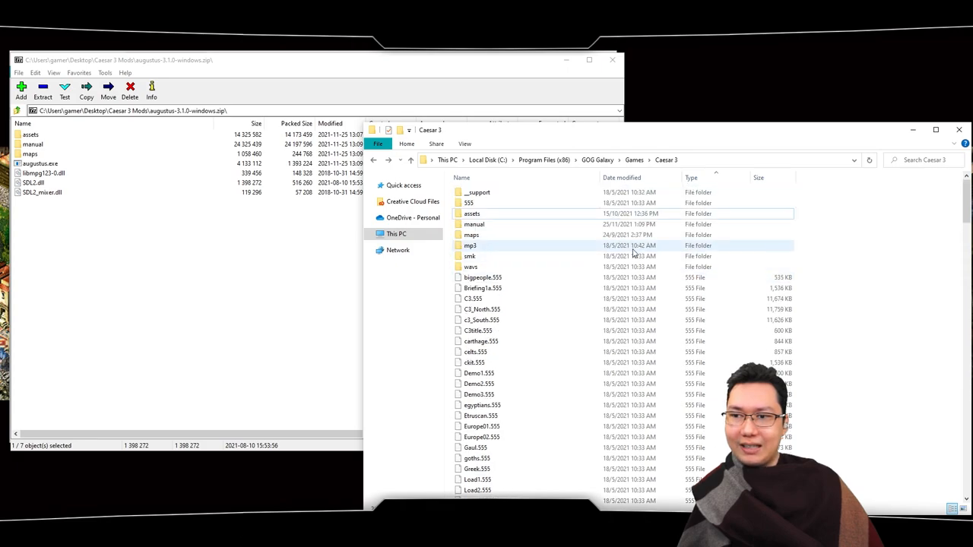
double_click(471, 213)
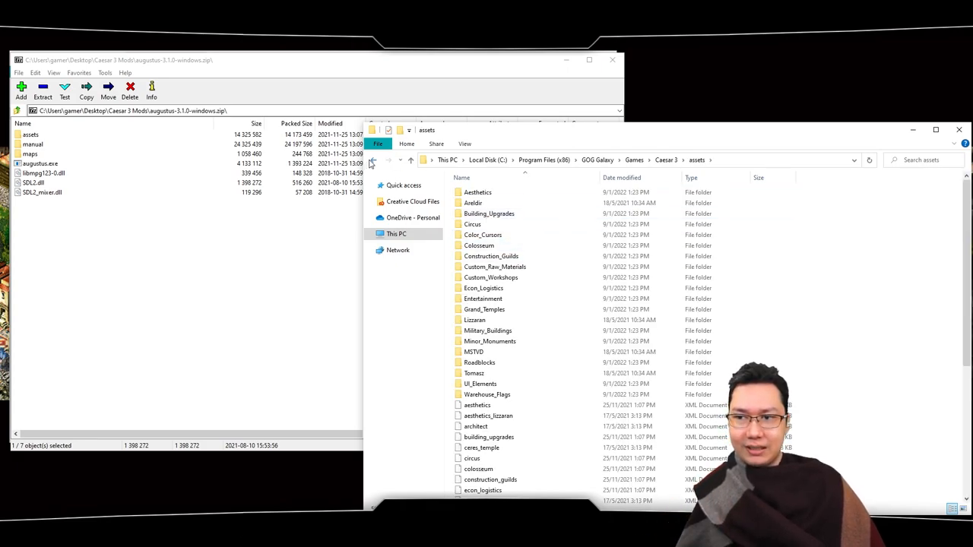
click(410, 160)
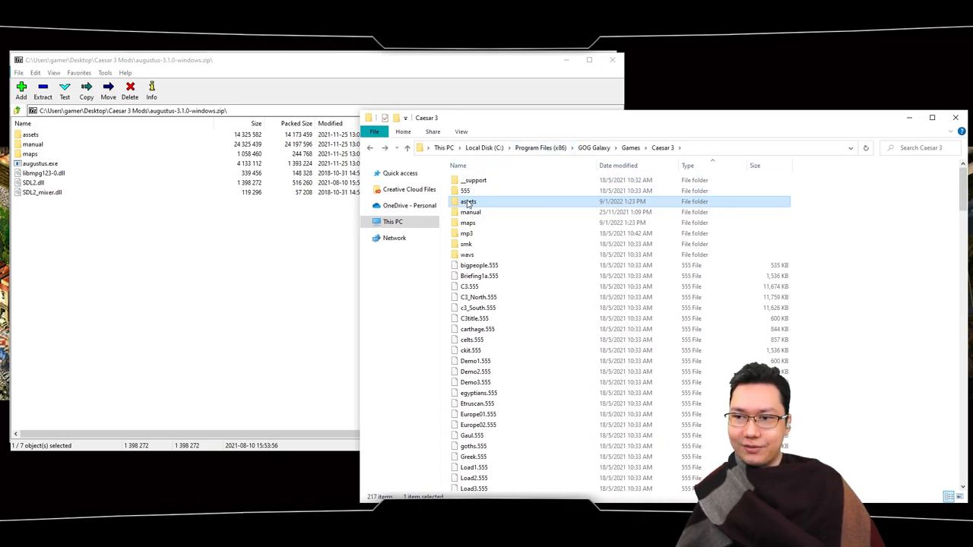
double_click(468, 201)
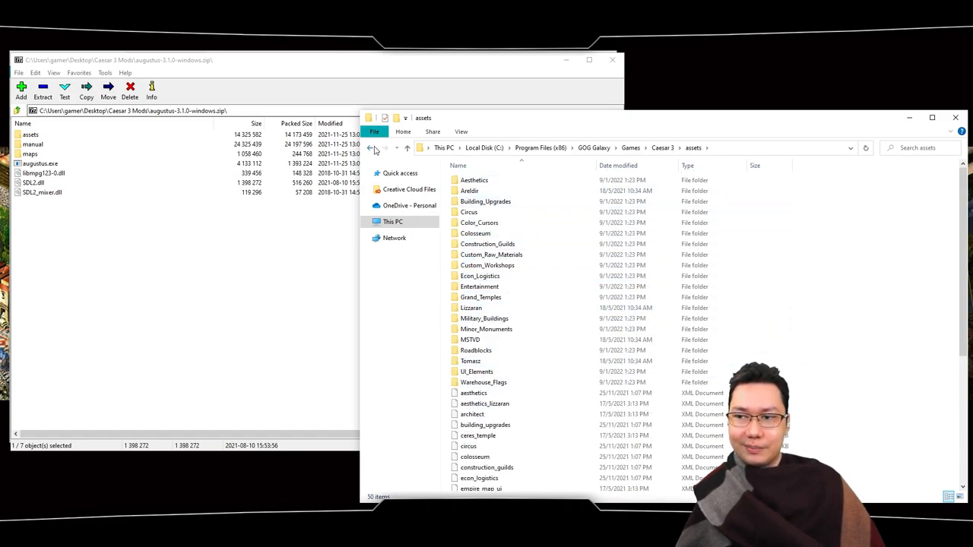
click(371, 149)
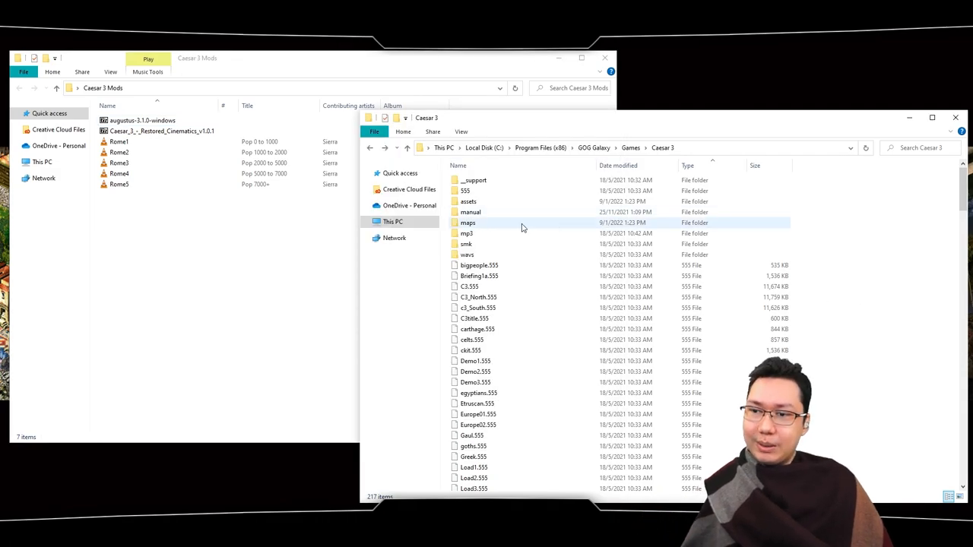
Step: Select all nine community map and save files inside the maps folder
double_click(468, 222)
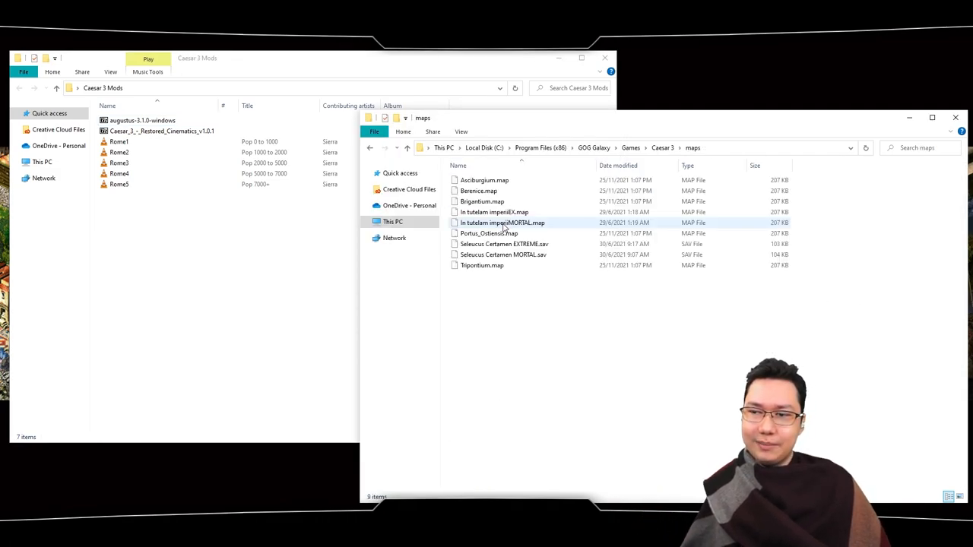
key(ctrl+a)
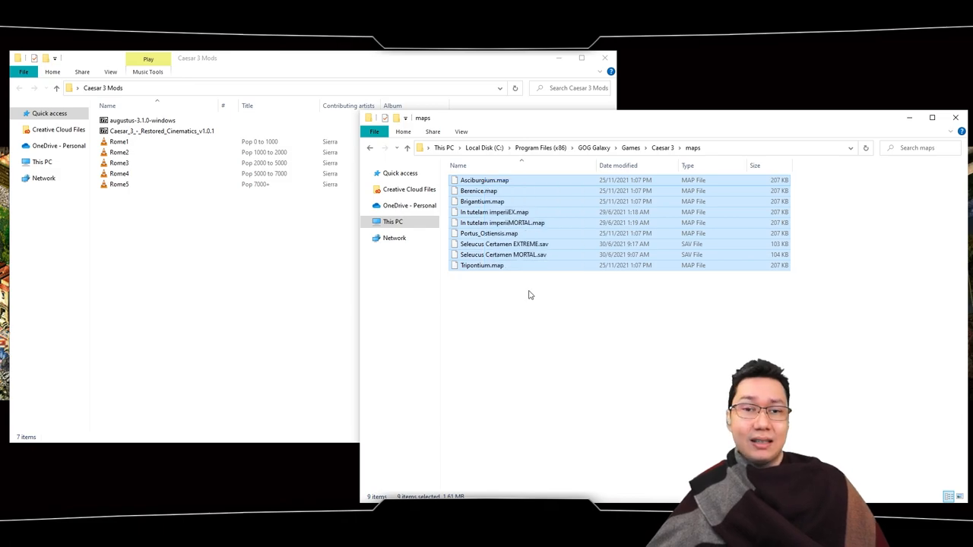
click(537, 329)
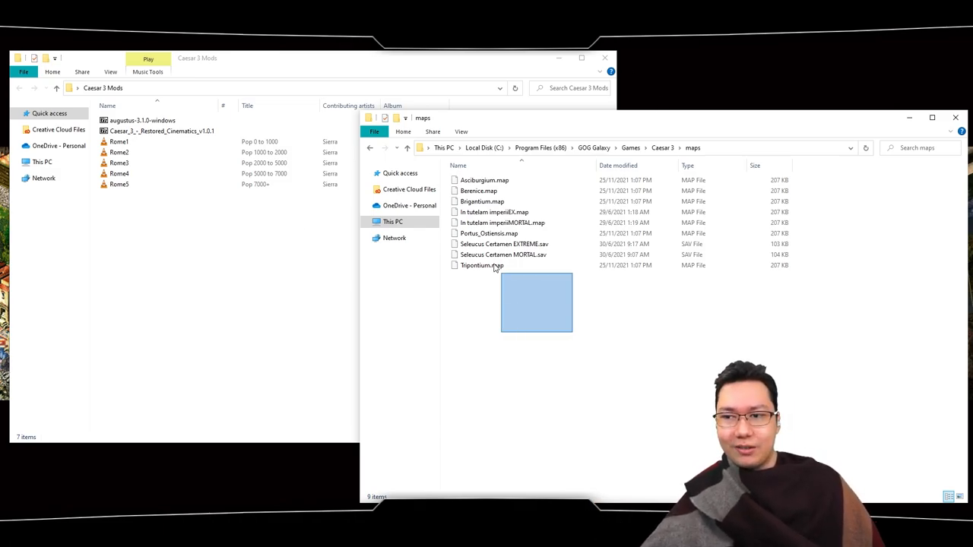
key(ctrl+a)
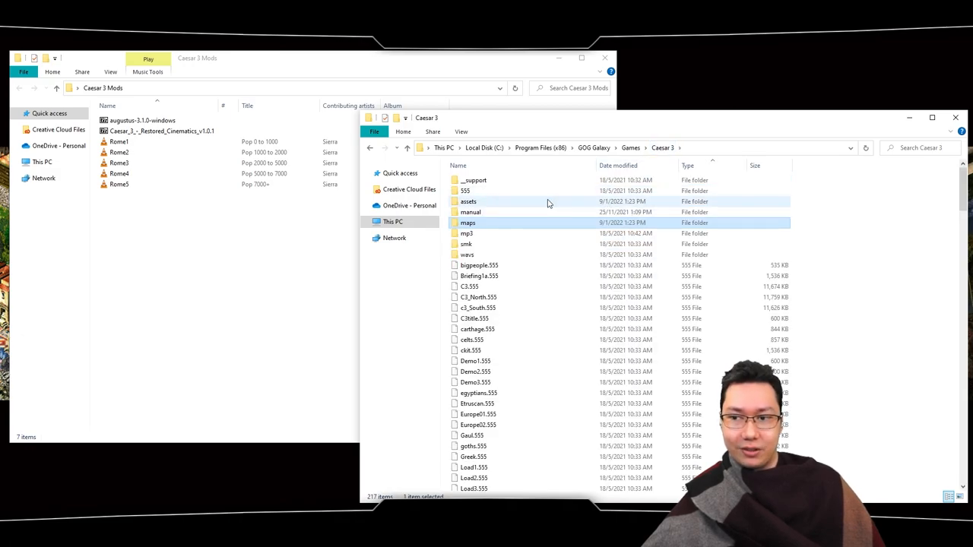
Step: Copy the map files into the main Caesar 3 folder, replacing same-named files
double_click(467, 222)
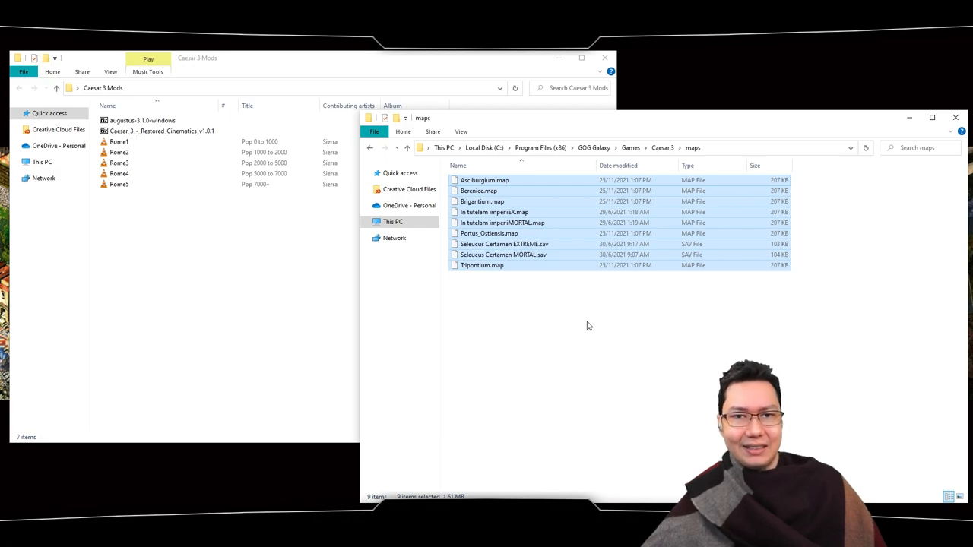
click(663, 147)
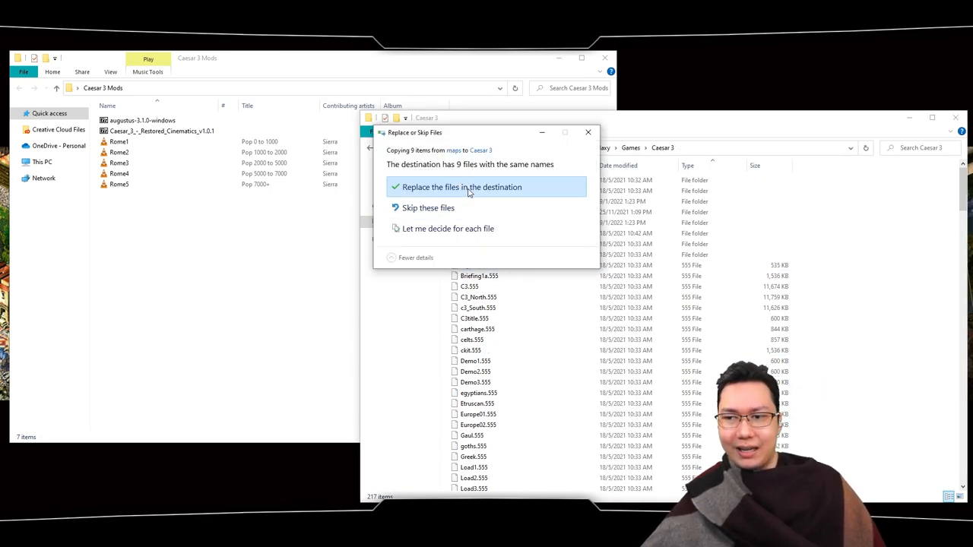
click(462, 187)
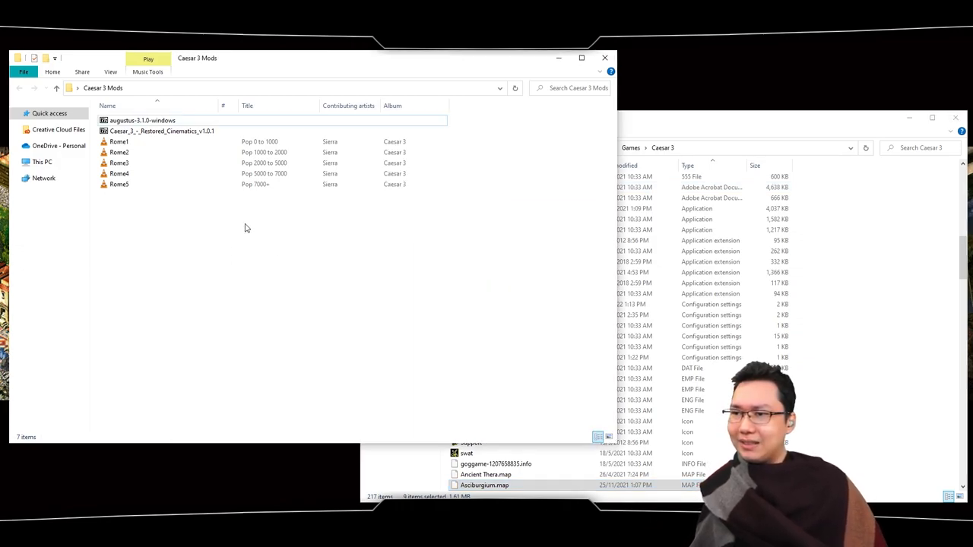
mouse_move(326, 322)
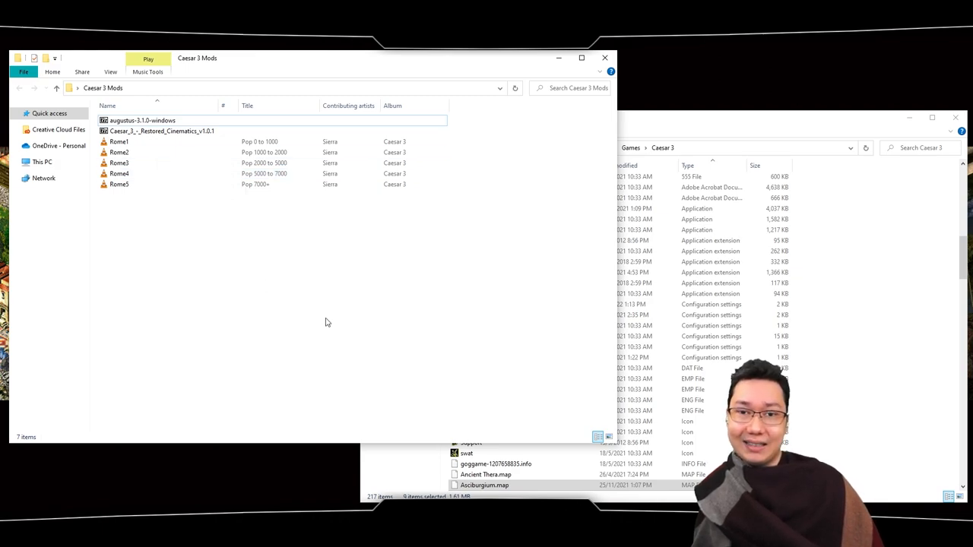
mouse_move(322, 297)
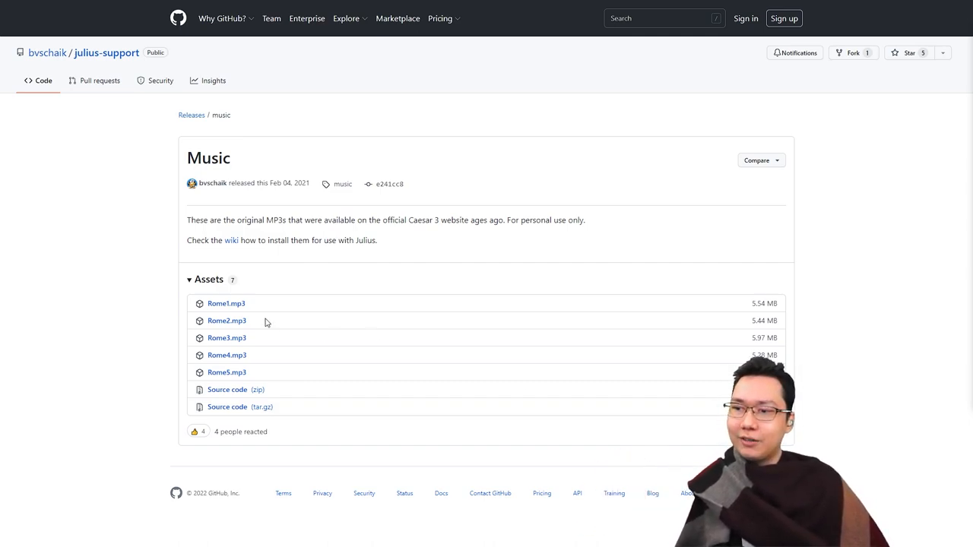
mouse_move(227, 338)
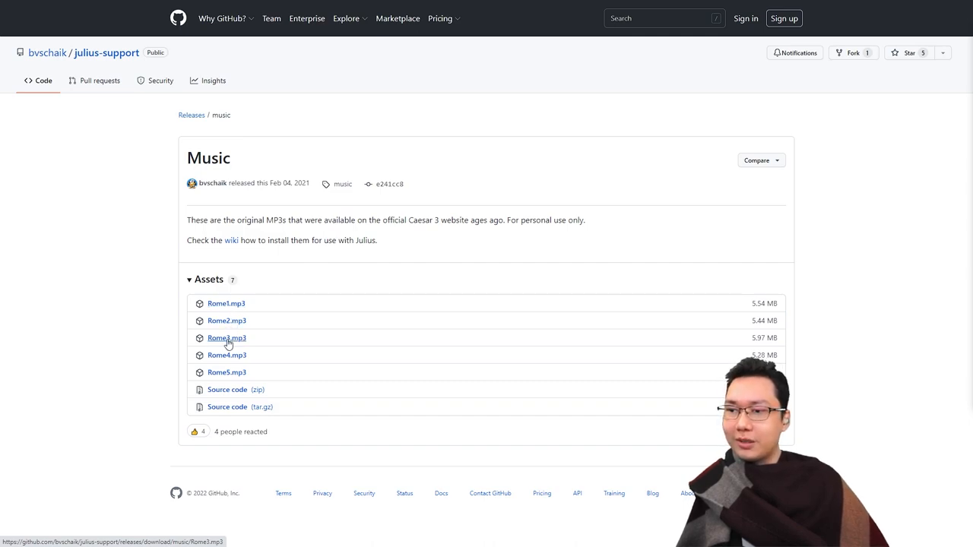
mouse_move(226, 372)
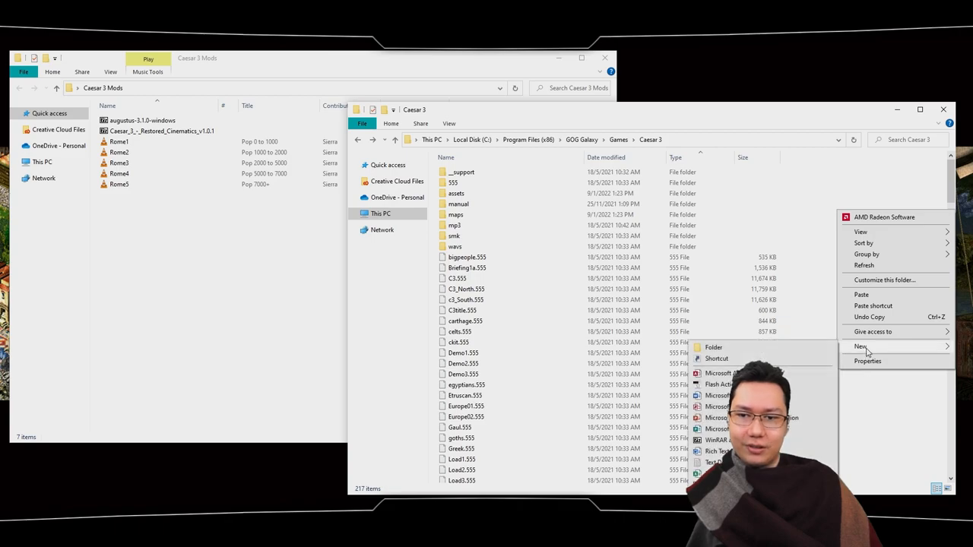
Step: Dismiss the New submenu and open the mp3 folder in the Caesar 3 game folder
click(809, 307)
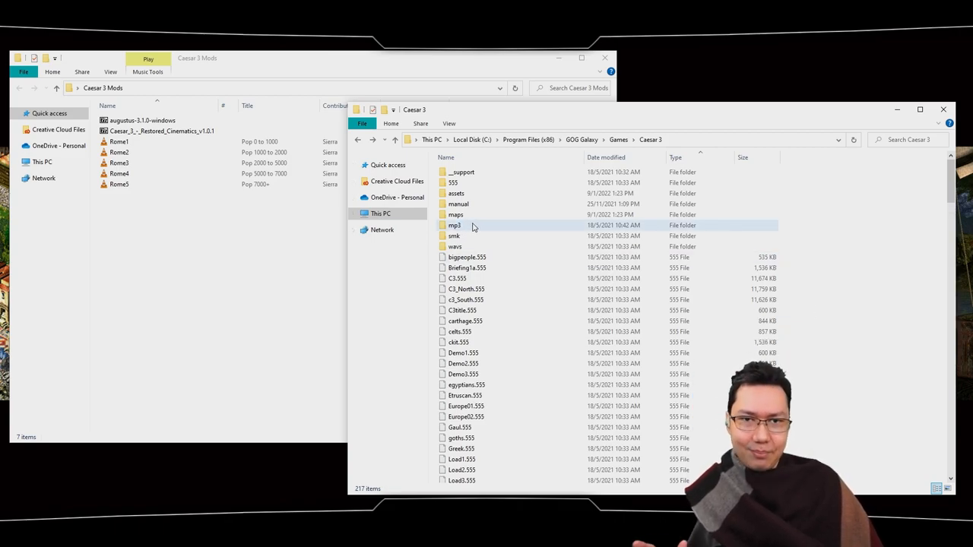
double_click(455, 225)
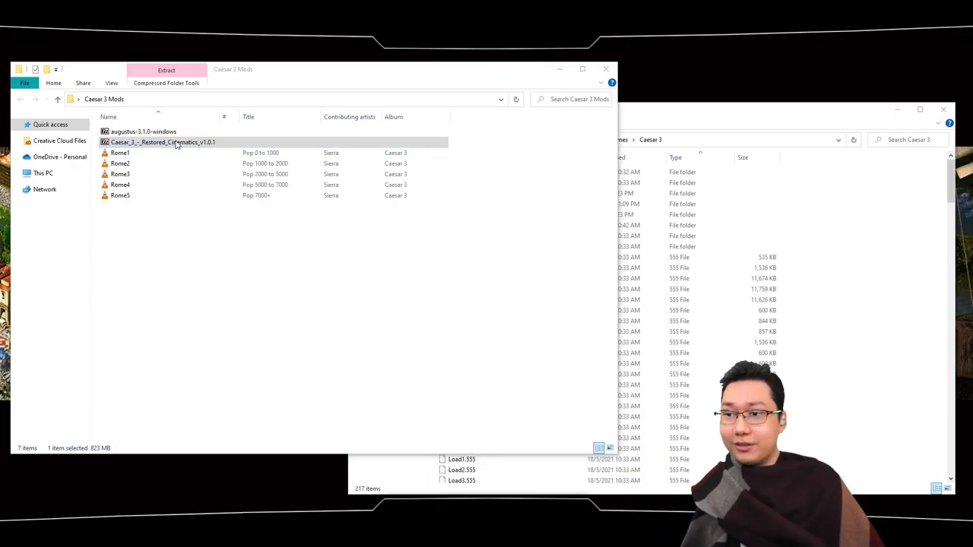
Step: Open the Restored Cinematics archive in 7-Zip and inspect its smk folder
double_click(161, 143)
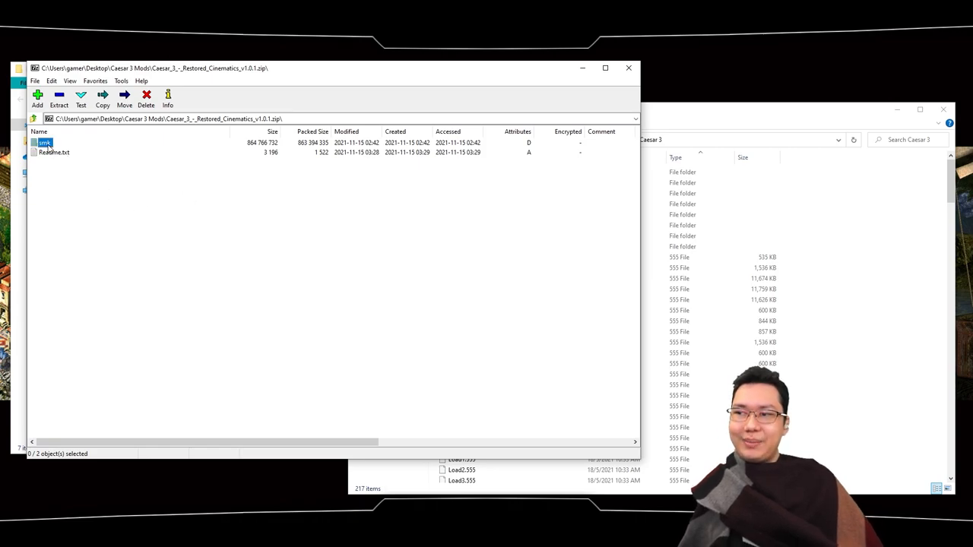
click(44, 143)
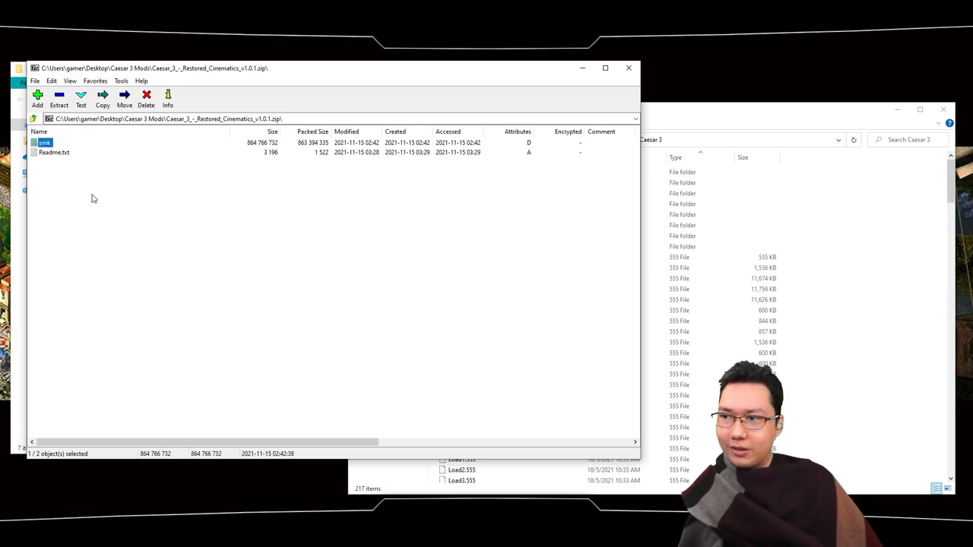
double_click(46, 142)
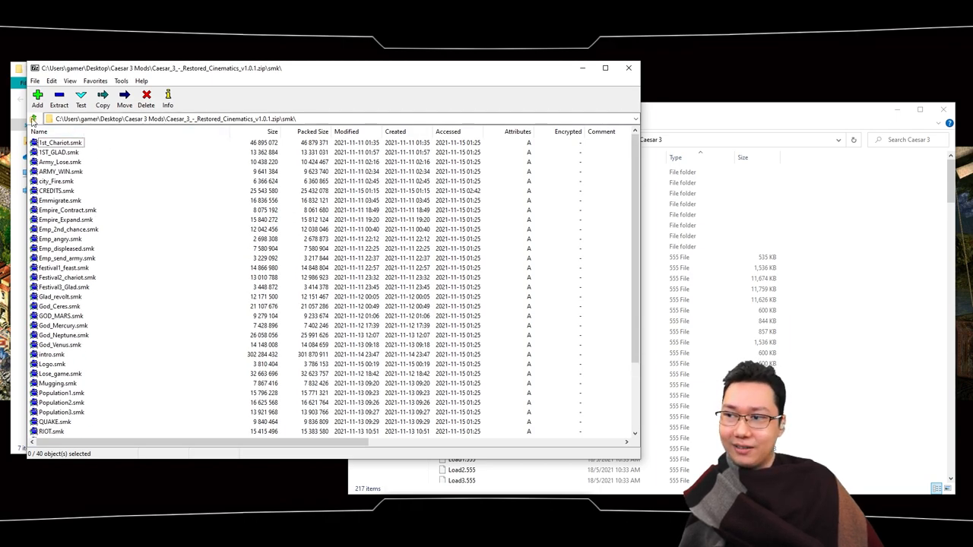
click(34, 119)
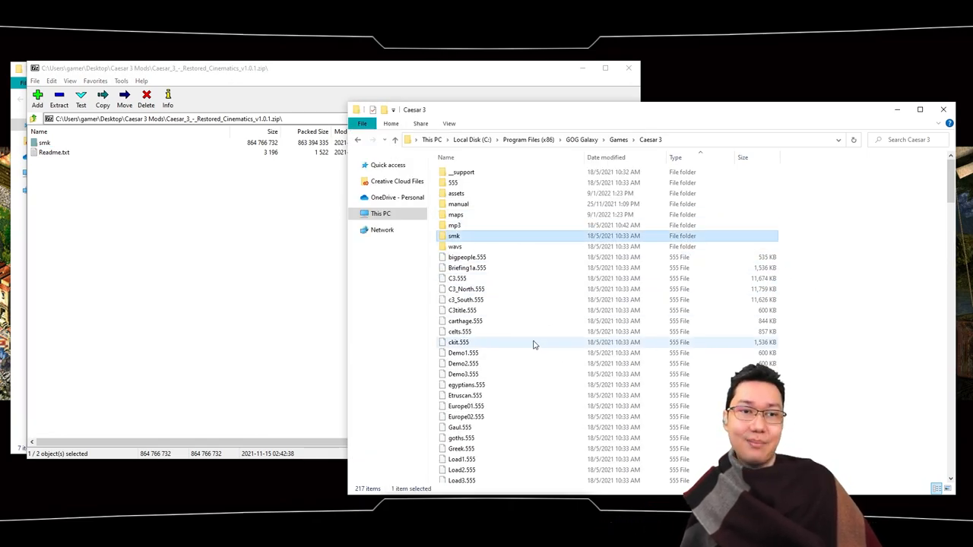
Step: Open the game's own smk folder to compare it with the archive's cinematics
double_click(453, 236)
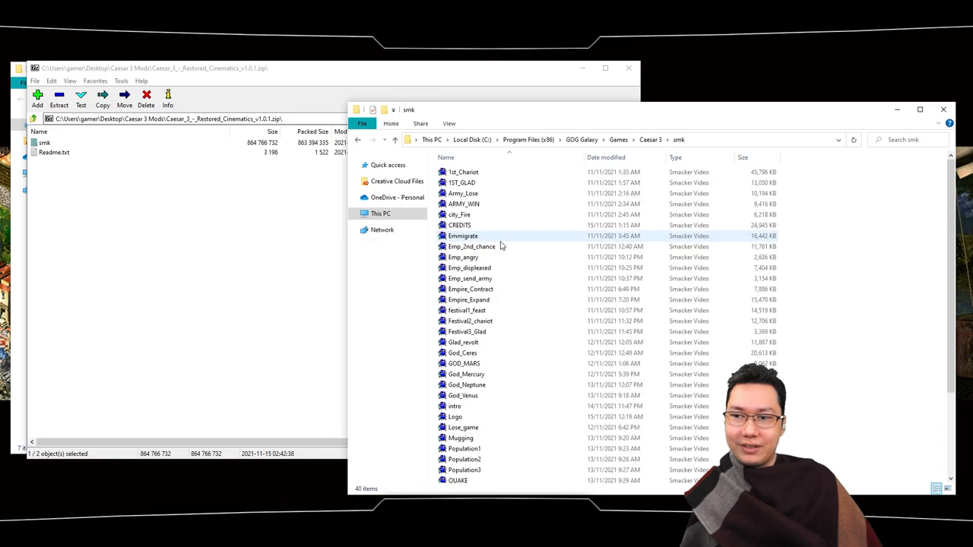
click(359, 140)
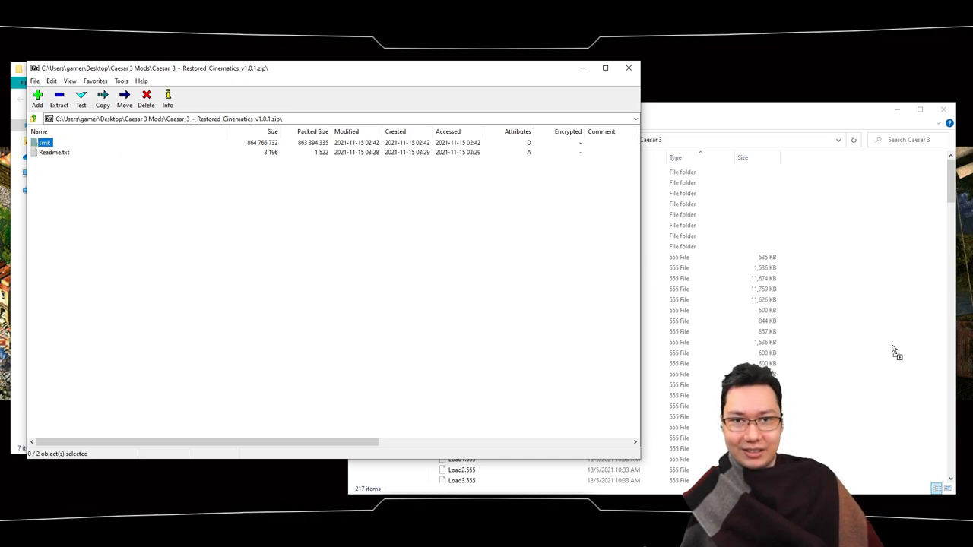
click(58, 98)
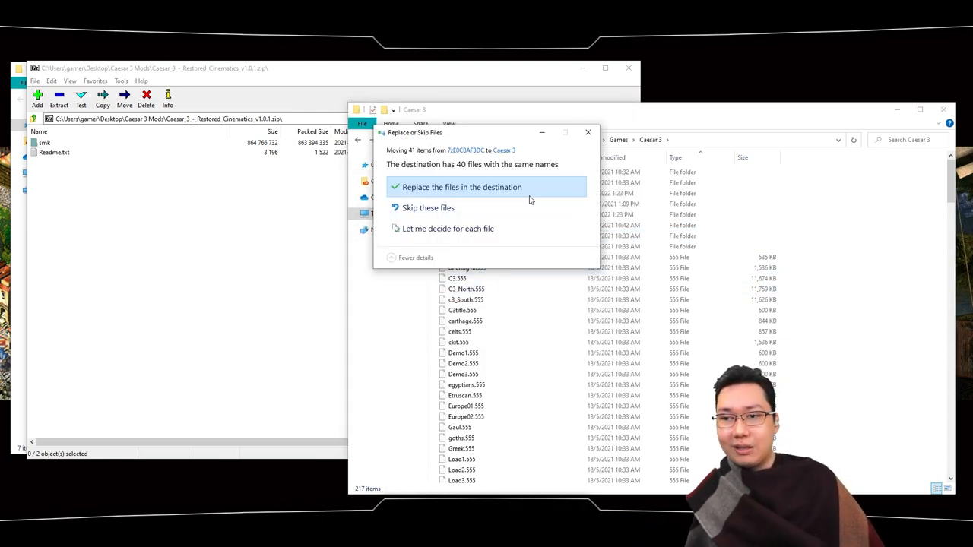
Step: Replace the 40 original smk cinematic videos with the restored ones
click(462, 187)
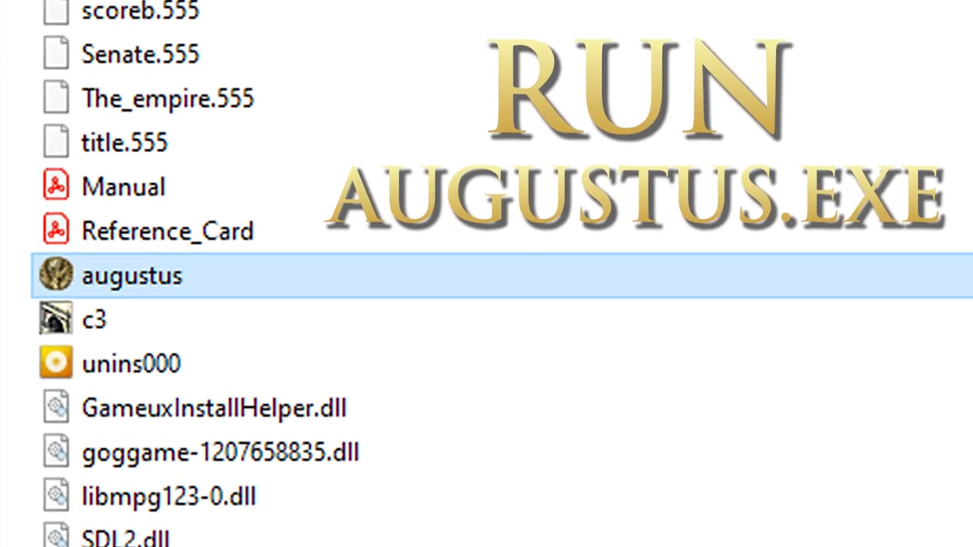
Step: Launch augustus.exe from the Caesar 3 folder to reach the Augustus main menu
double_click(131, 277)
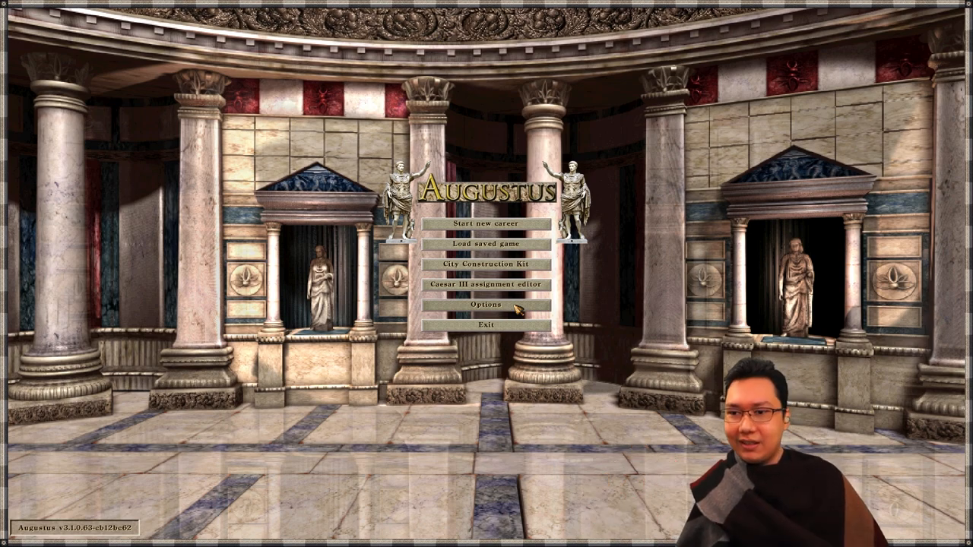
Step: Bring up Augustus's configuration options and set the game speed to 200%
click(492, 305)
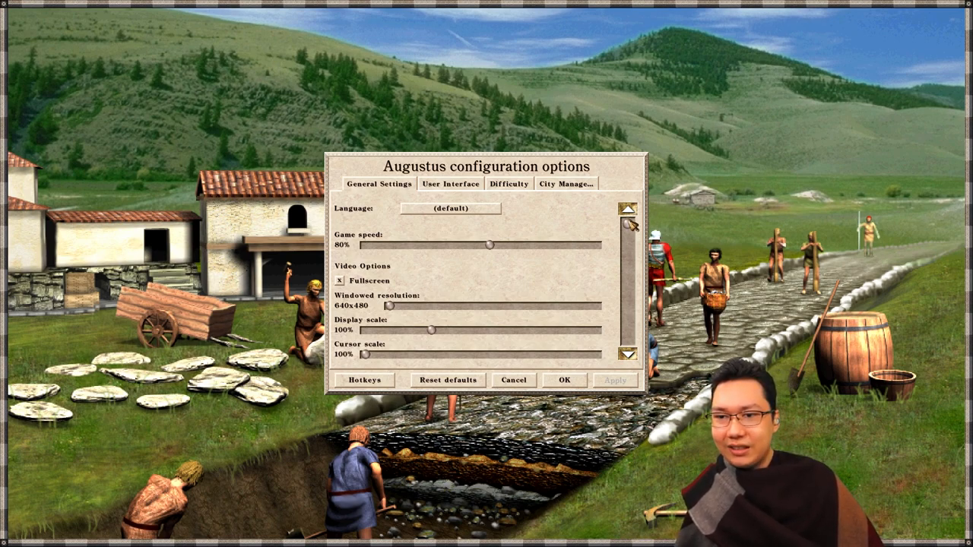
drag(490, 245, 541, 245)
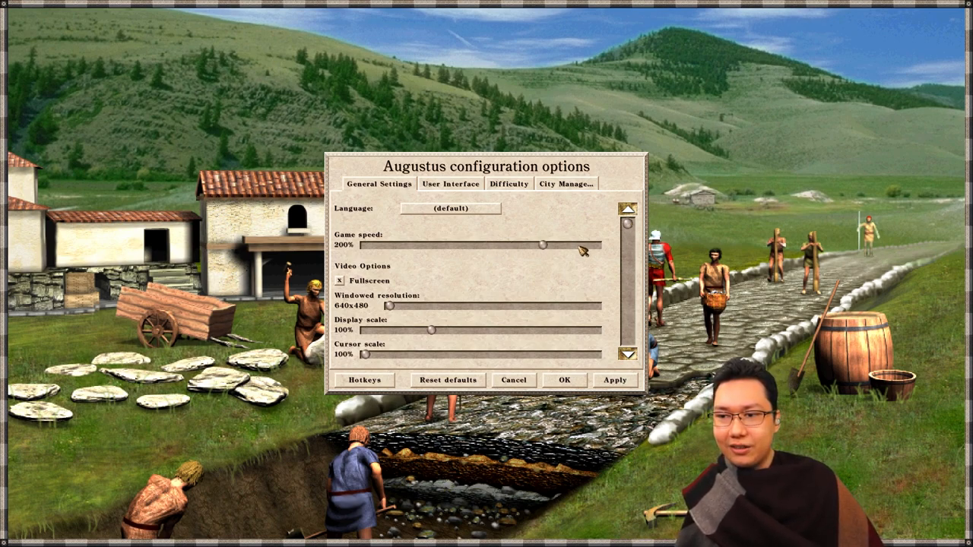
drag(541, 245, 490, 245)
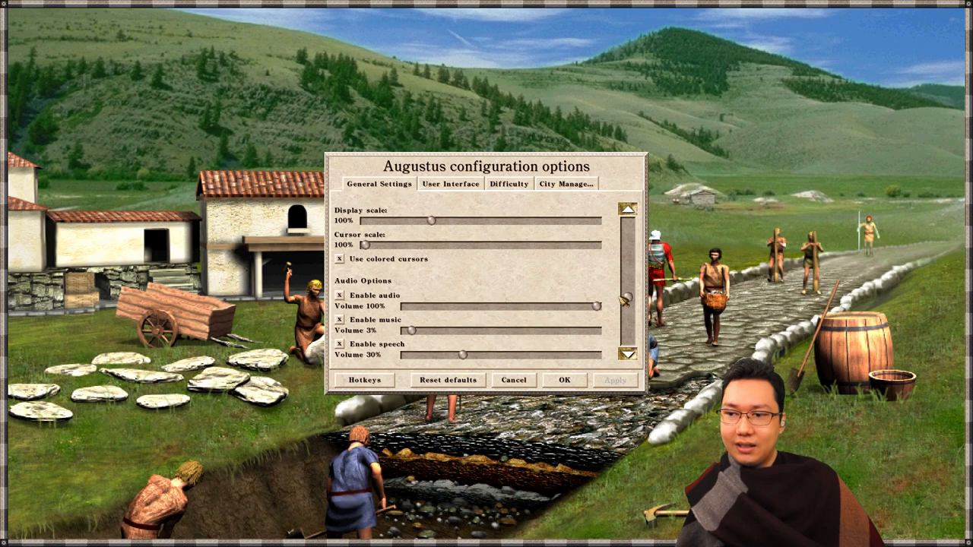
Step: Look over the audio options with lowered volumes, ending on the User Interface settings
click(339, 295)
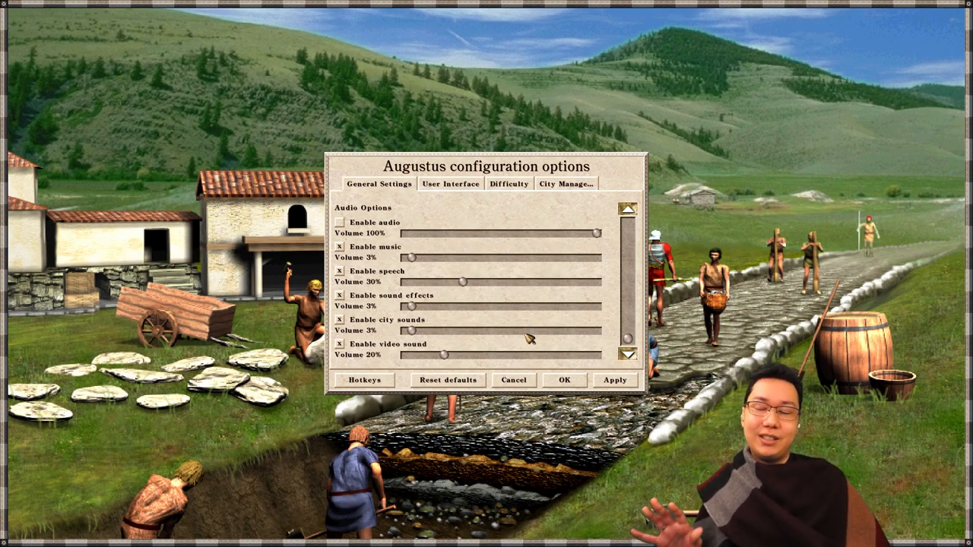
click(339, 343)
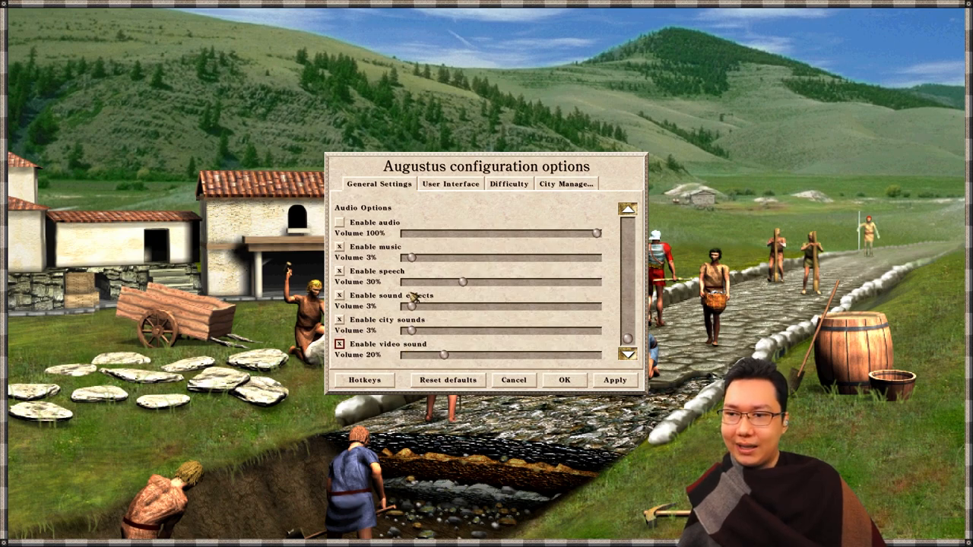
click(450, 182)
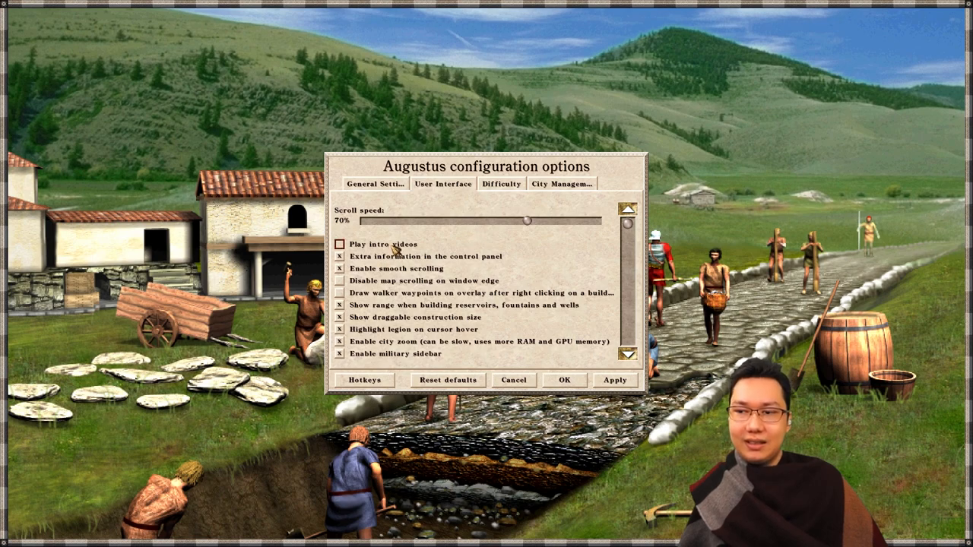
Step: Review the User Interface checkboxes one by one down the list
click(339, 255)
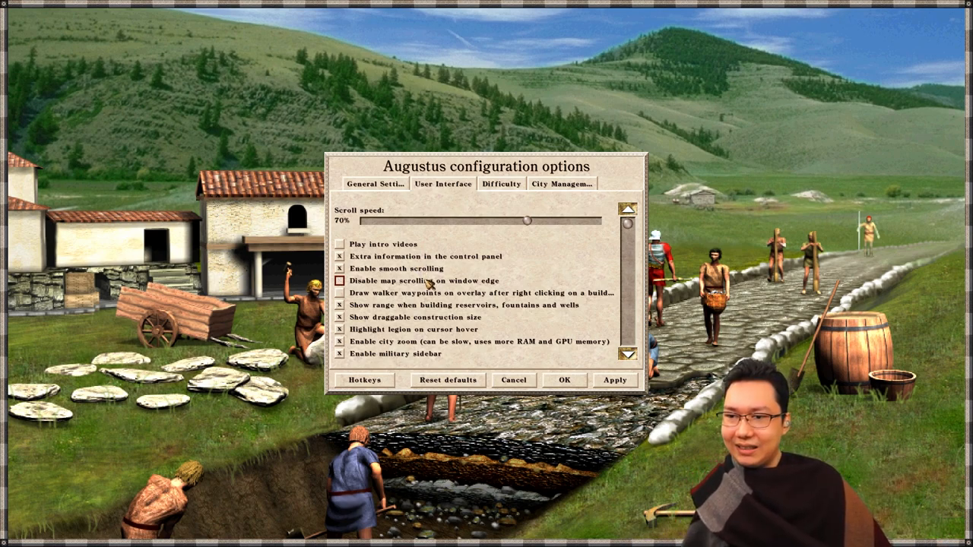
click(339, 280)
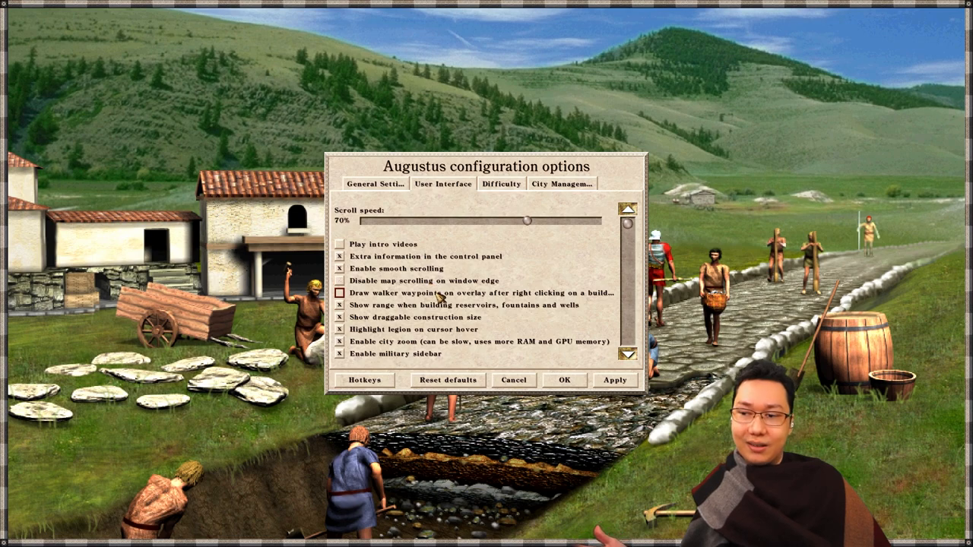
click(340, 293)
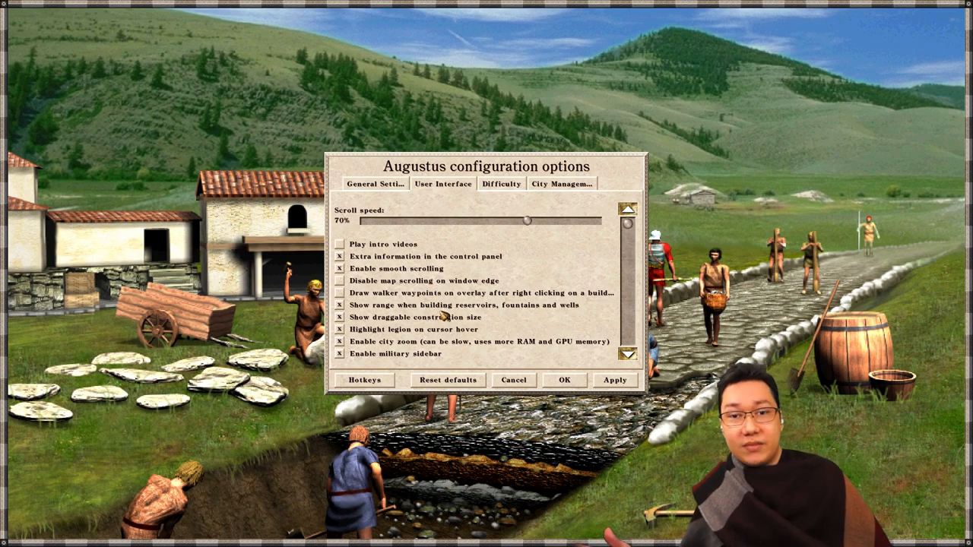
click(339, 304)
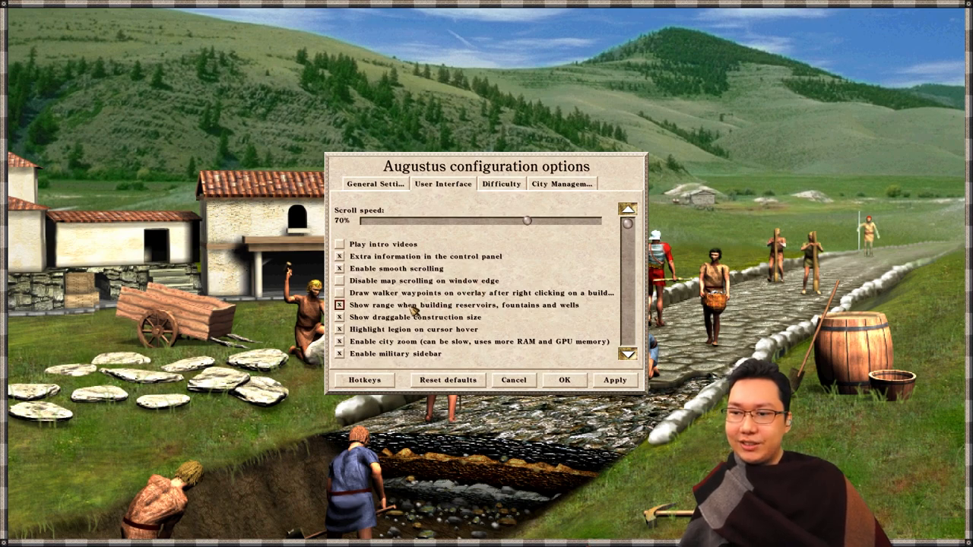
click(340, 304)
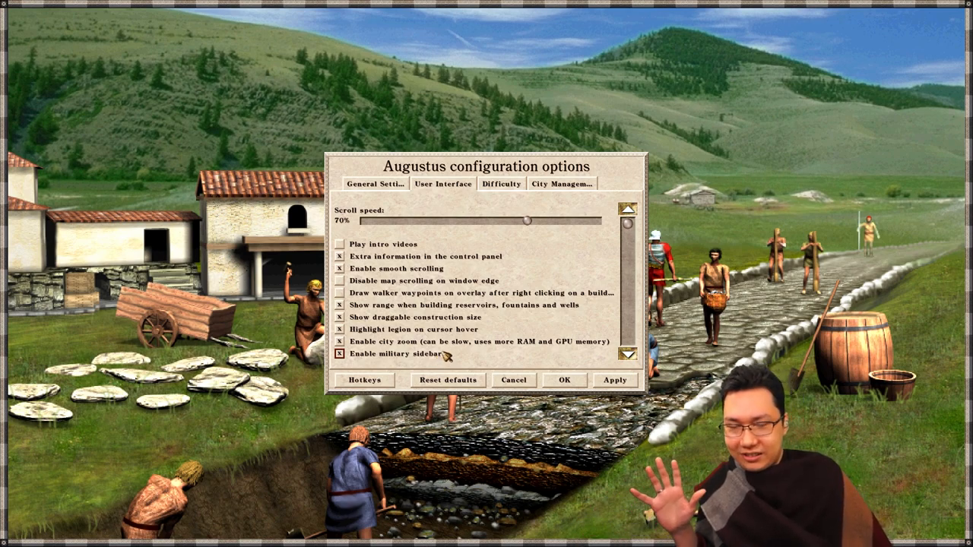
click(339, 353)
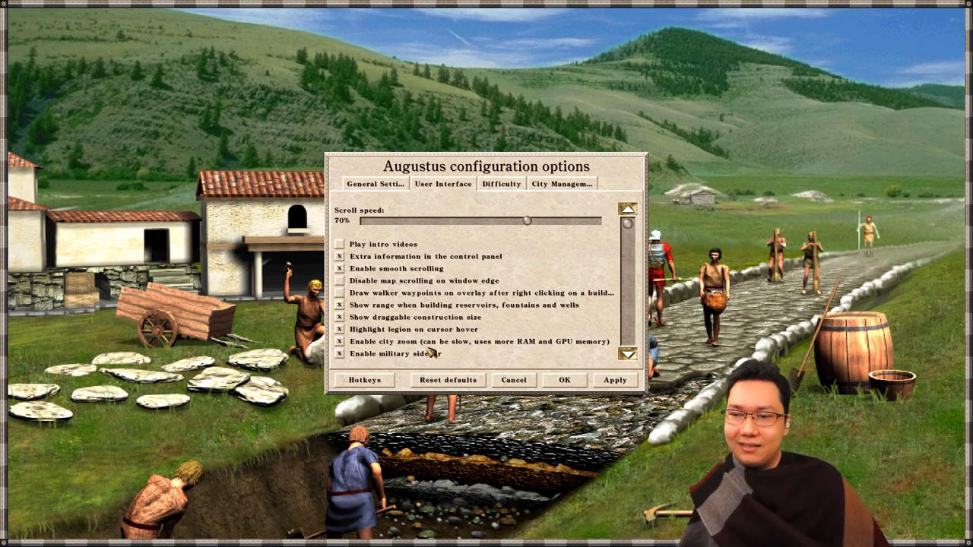
click(337, 330)
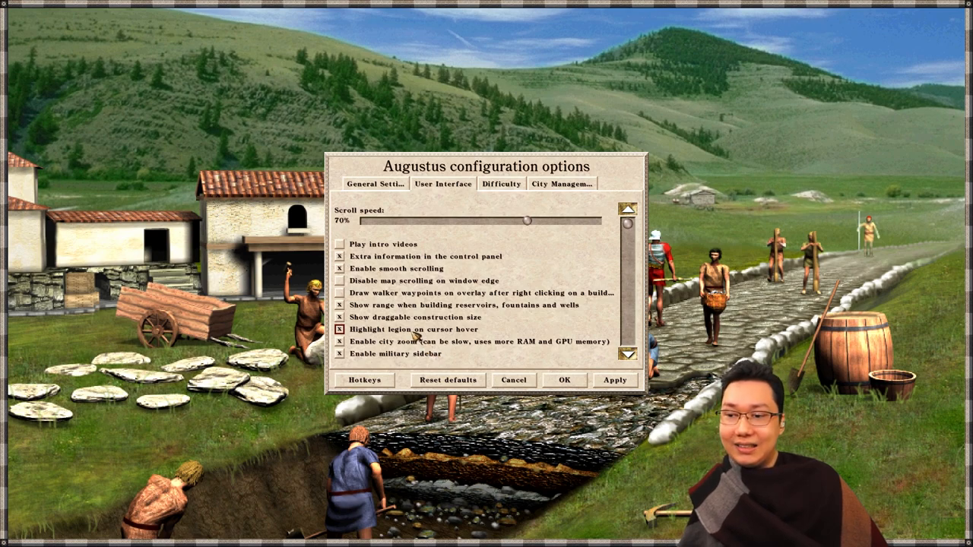
click(341, 340)
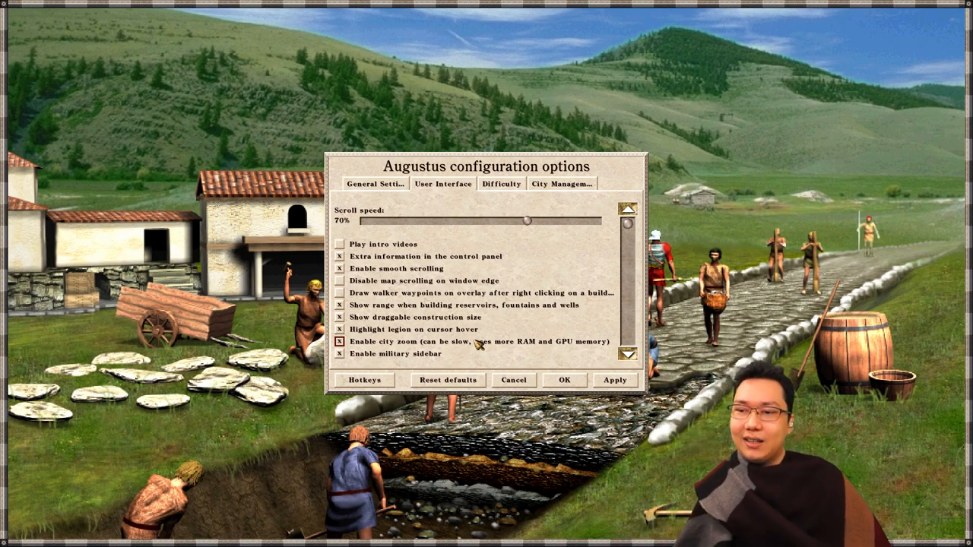
Step: Check the Difficulty settings (Very hard), glance back at the interface list, and return to Difficulty
click(502, 184)
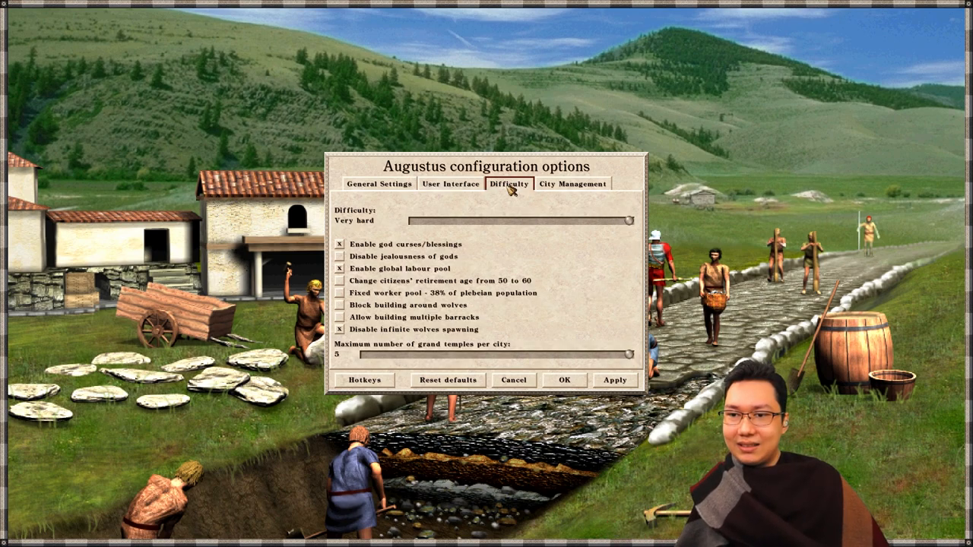
click(442, 182)
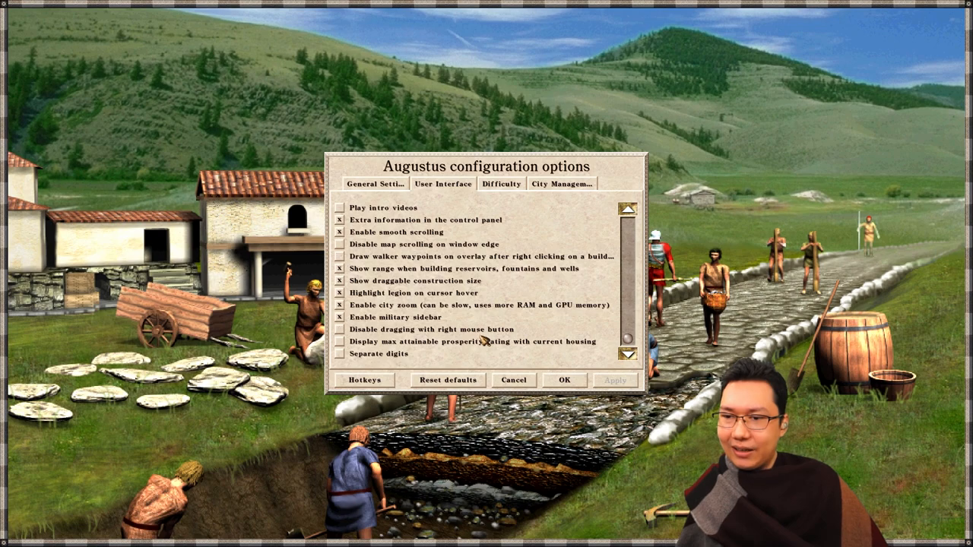
click(339, 340)
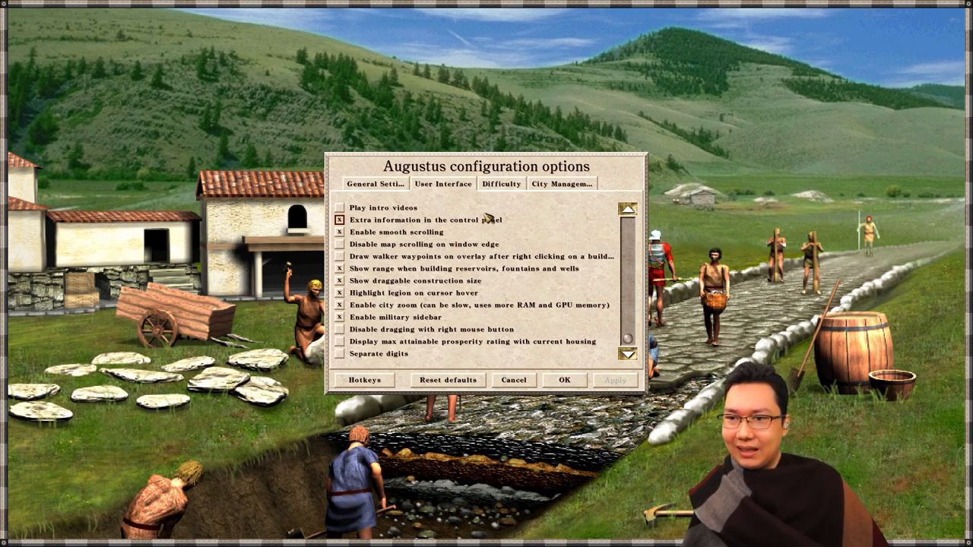
click(501, 183)
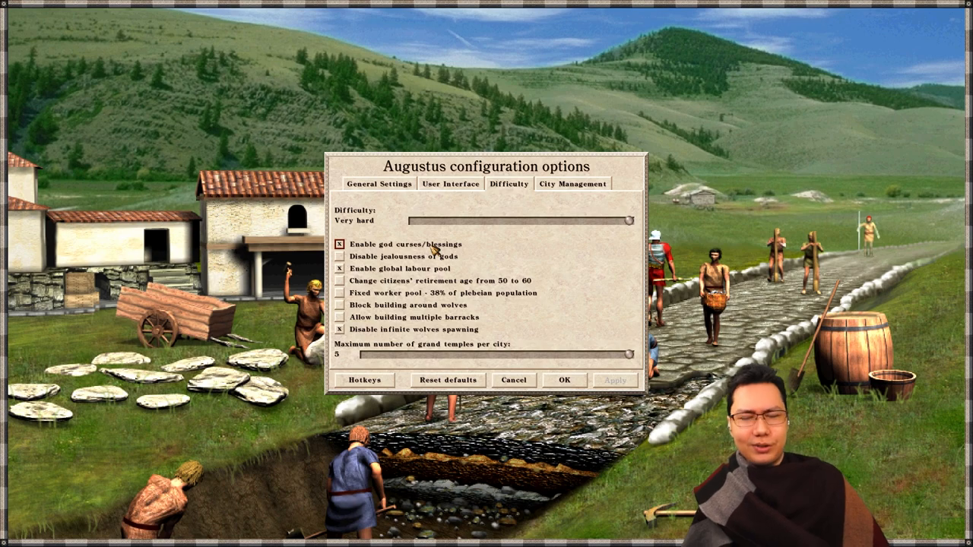
Step: Go through the Difficulty checkboxes unchanged and move on to the City Management settings
click(340, 243)
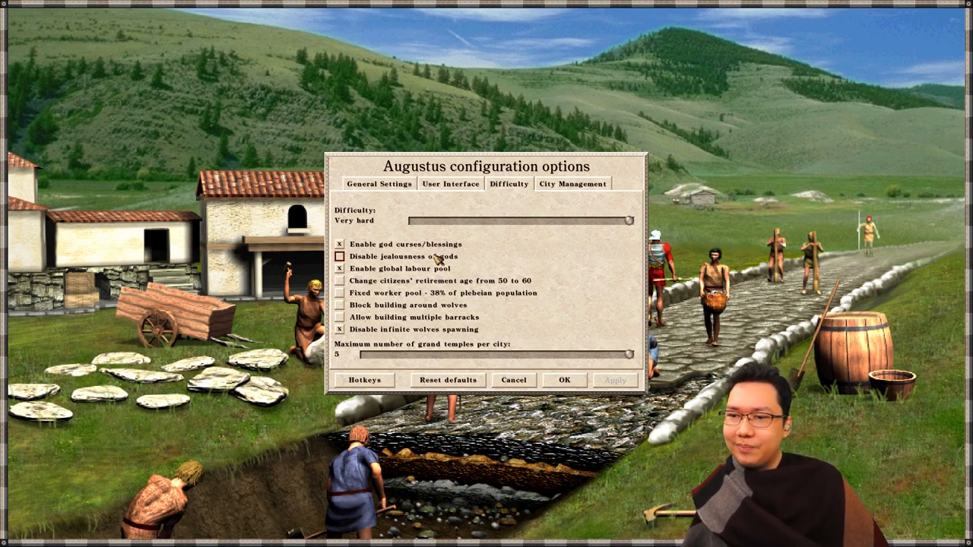
click(340, 268)
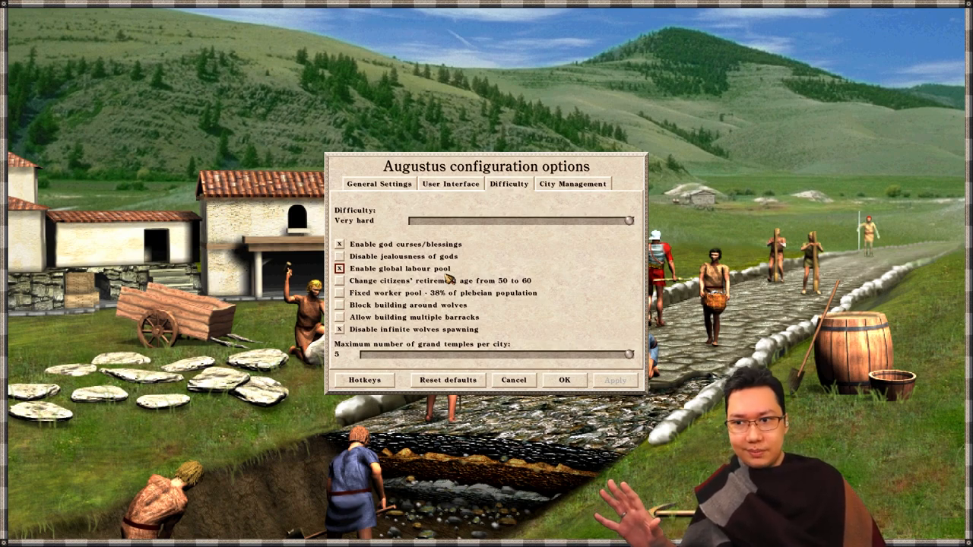
click(340, 268)
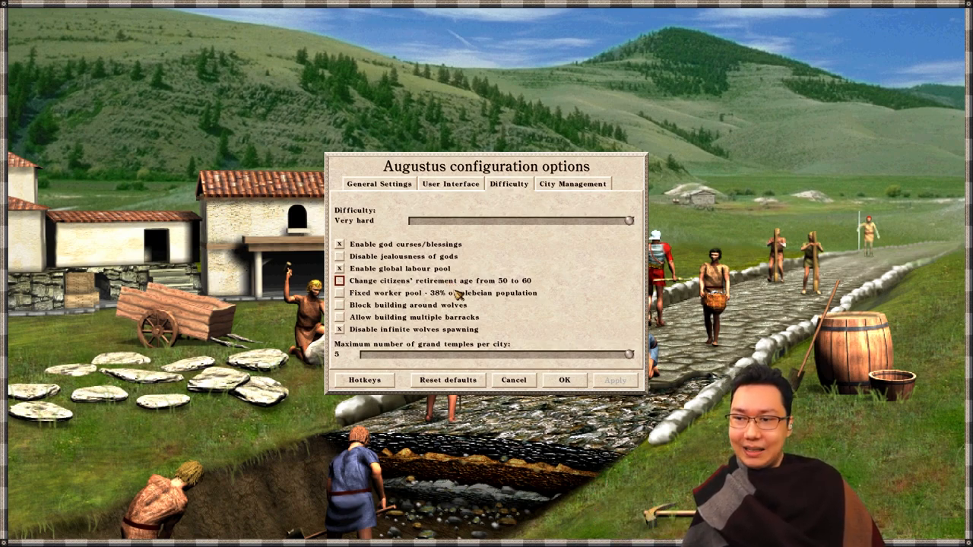
click(339, 292)
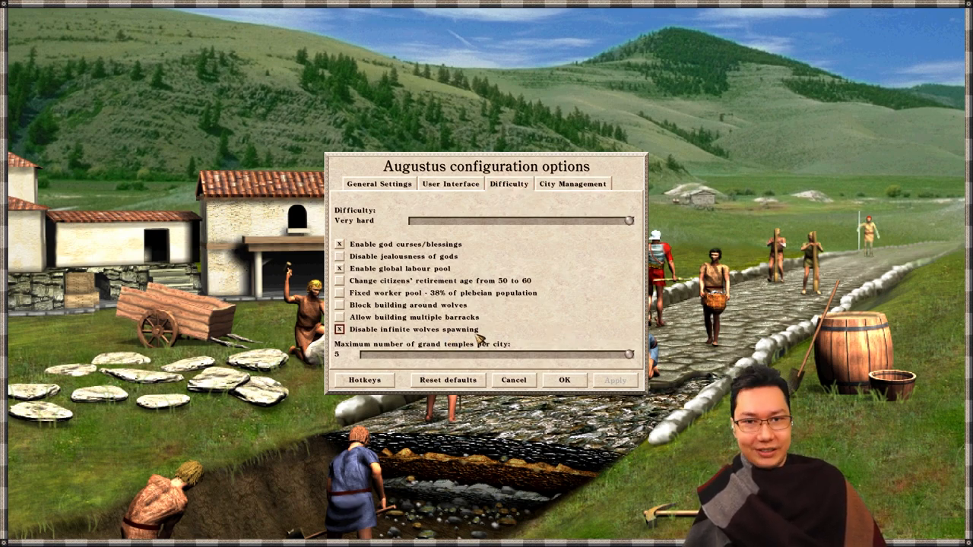
click(341, 328)
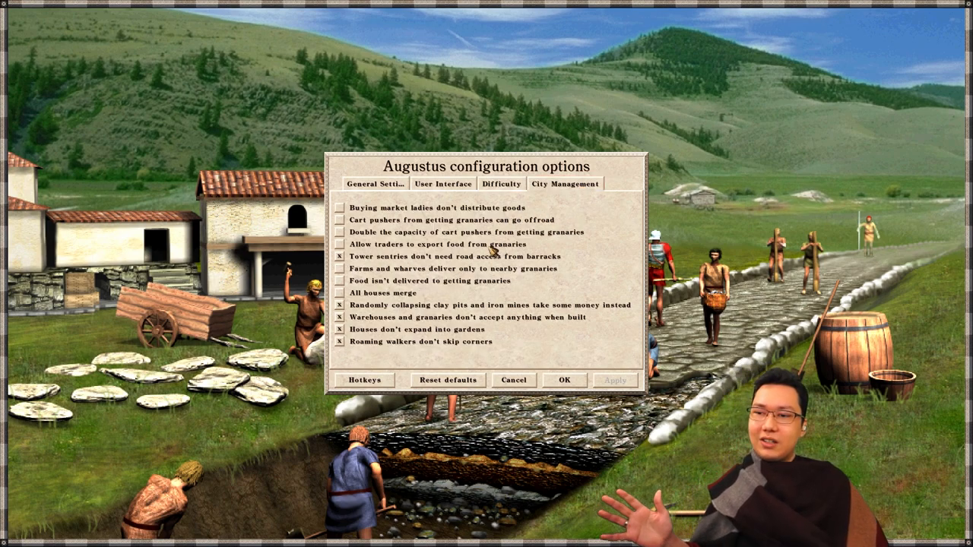
Step: Bring up the hotkey configuration and scroll to the overlay and map bookmark shortcuts
click(339, 328)
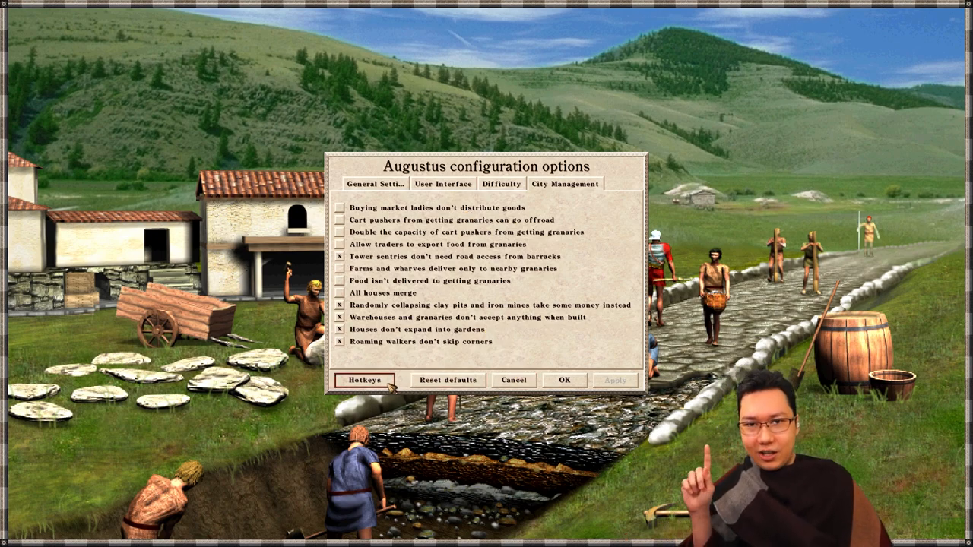
click(365, 380)
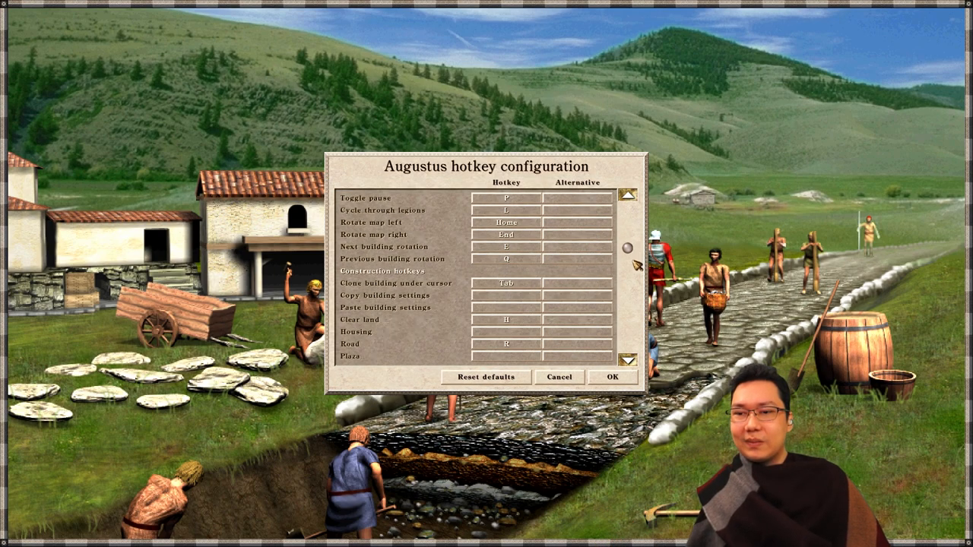
click(629, 362)
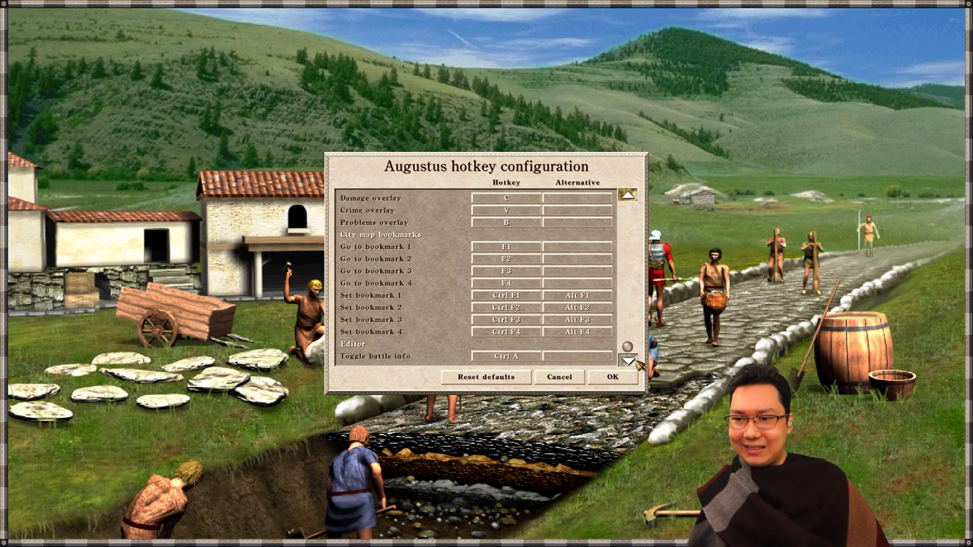